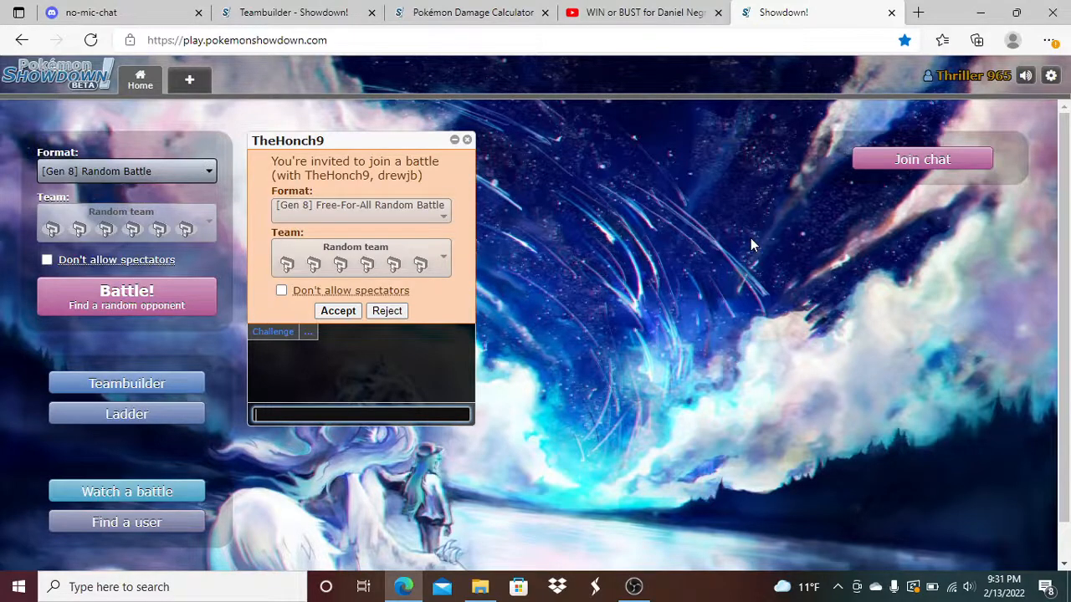
pyautogui.moveTo(489, 244)
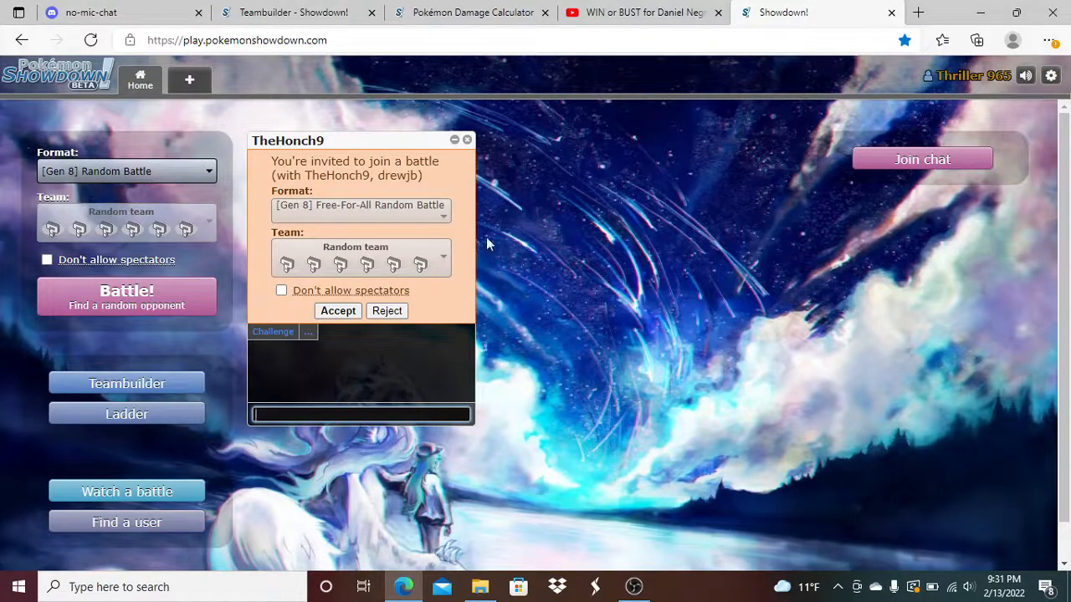
pyautogui.moveTo(350, 242)
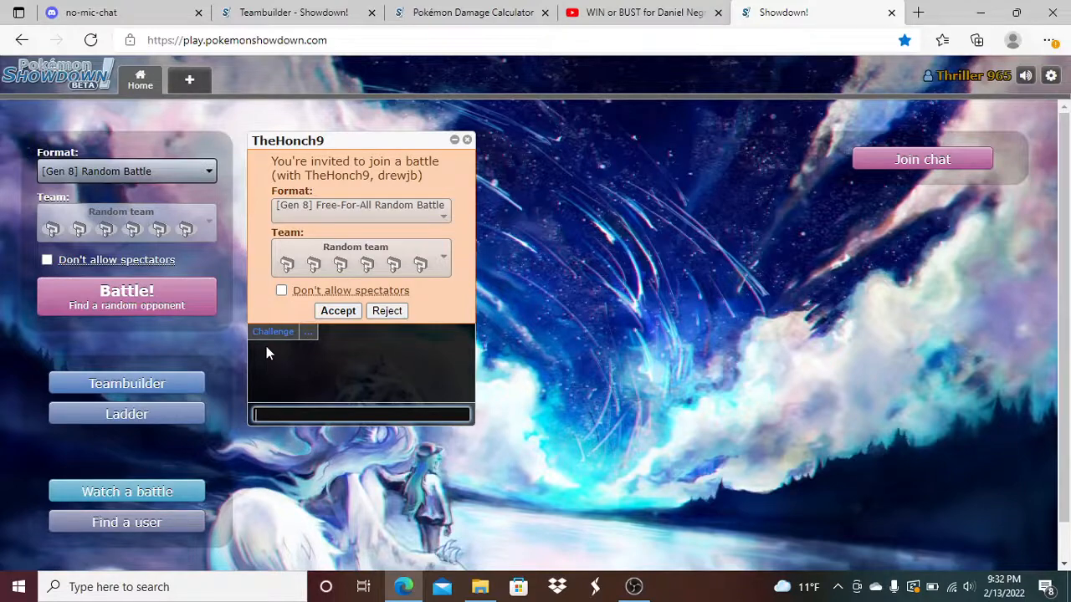
# - Accept the Free-For-All Random Battle invitation so turn 1 starts with Zamazenta
pyautogui.click(338, 309)
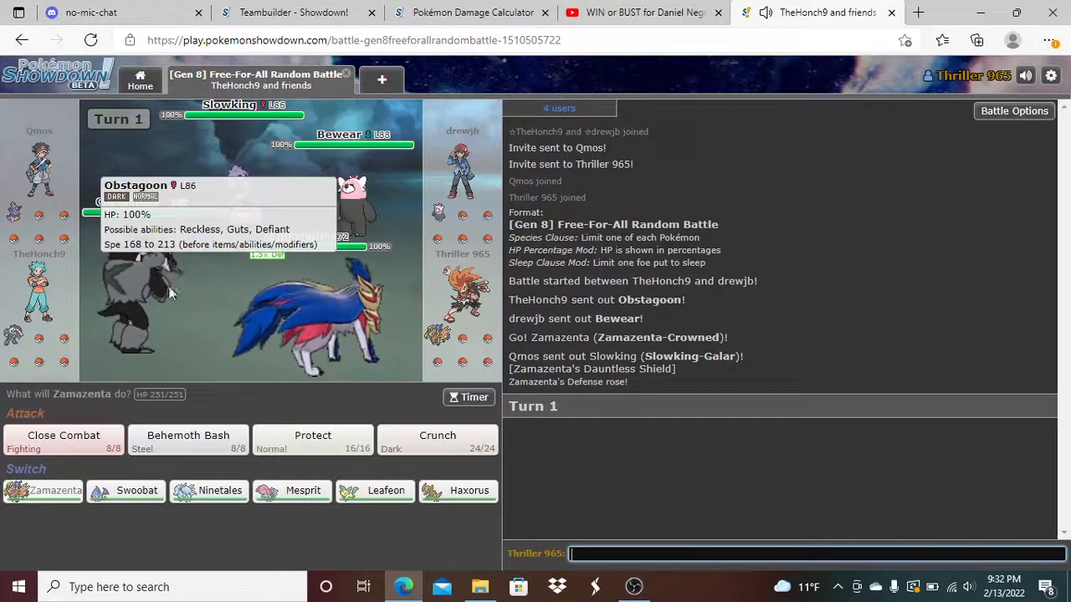
pyautogui.moveTo(334, 332)
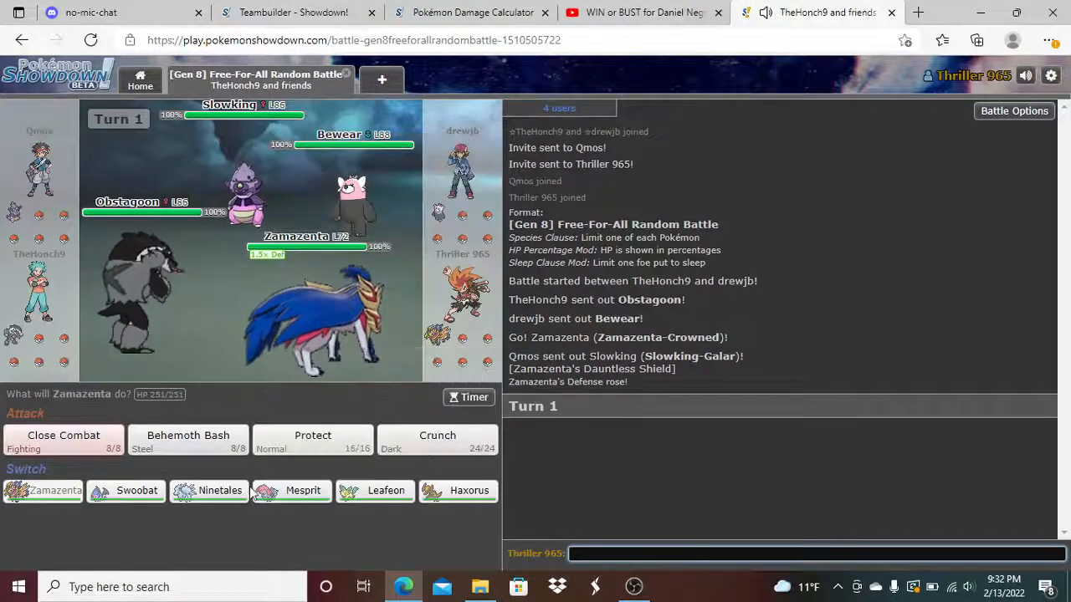
pyautogui.moveTo(137, 490)
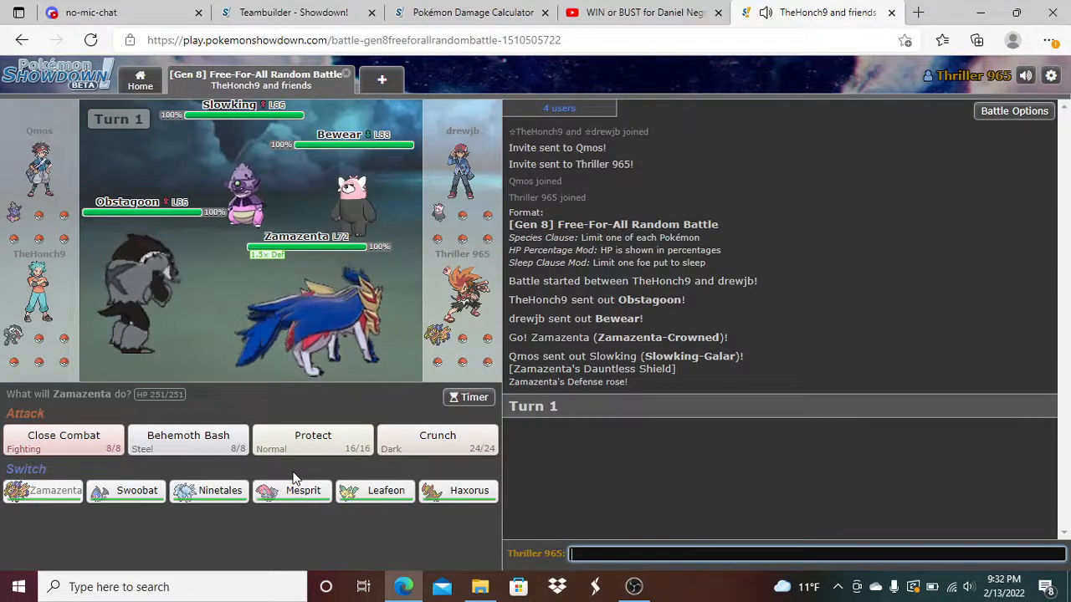
pyautogui.moveTo(64, 435)
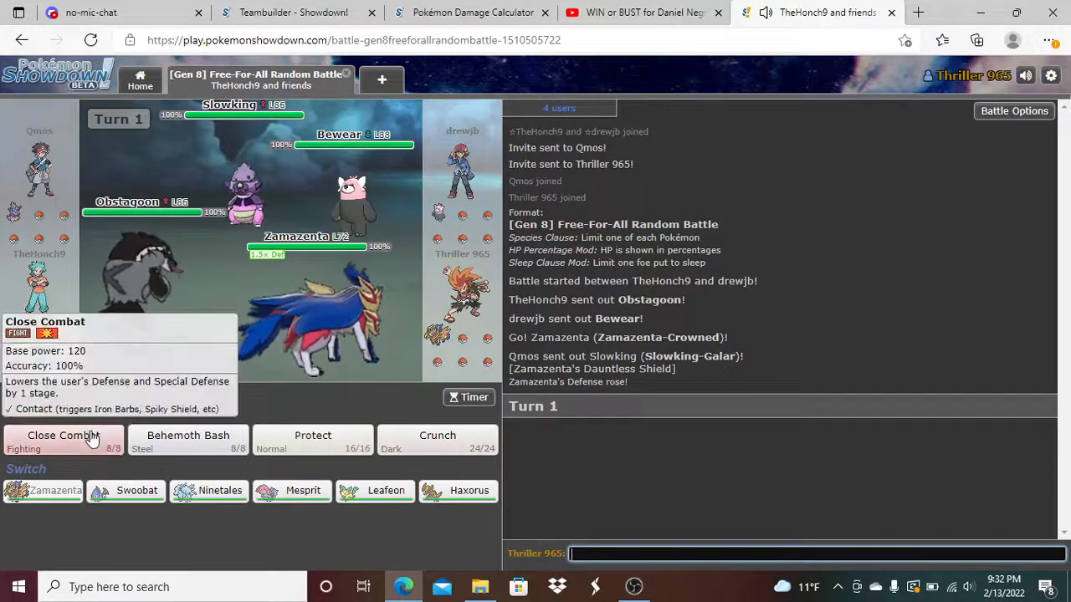
# - Have Zamazenta attack with Close Combat on turn 1
pyautogui.click(64, 435)
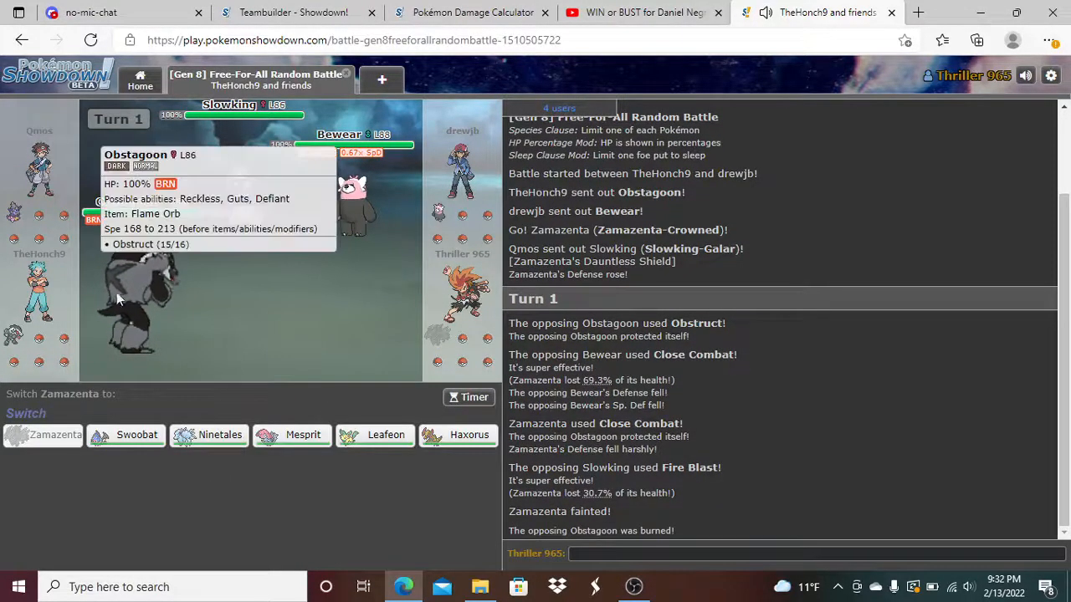
pyautogui.moveTo(327, 383)
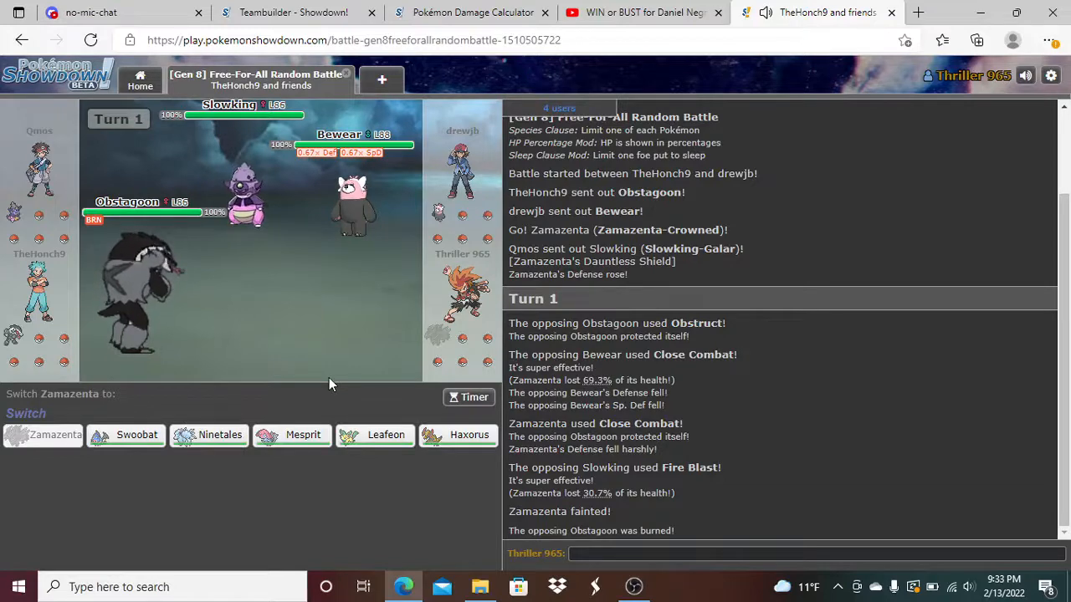
pyautogui.moveTo(126, 435)
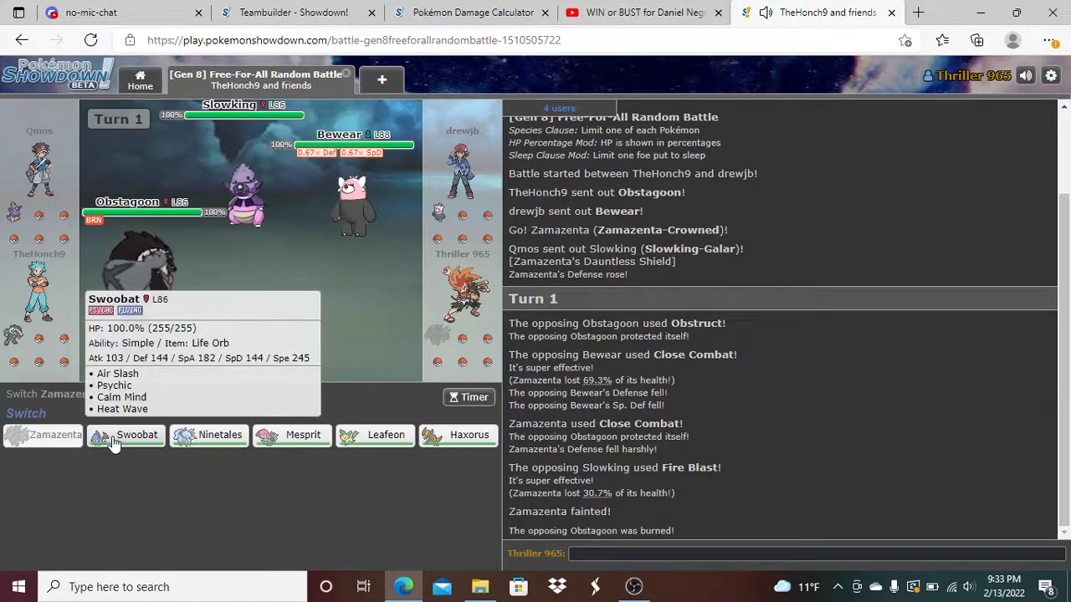
# - Send out Haxorus for fainted Zamazenta and use Dragon Dance on turn 2
pyautogui.click(468, 435)
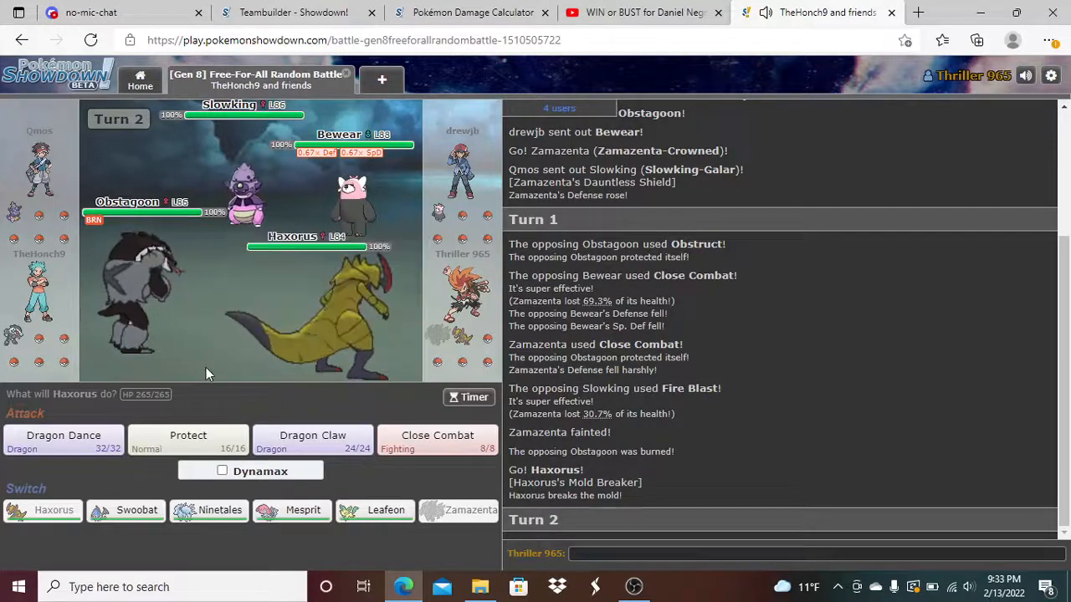
pyautogui.moveTo(63, 438)
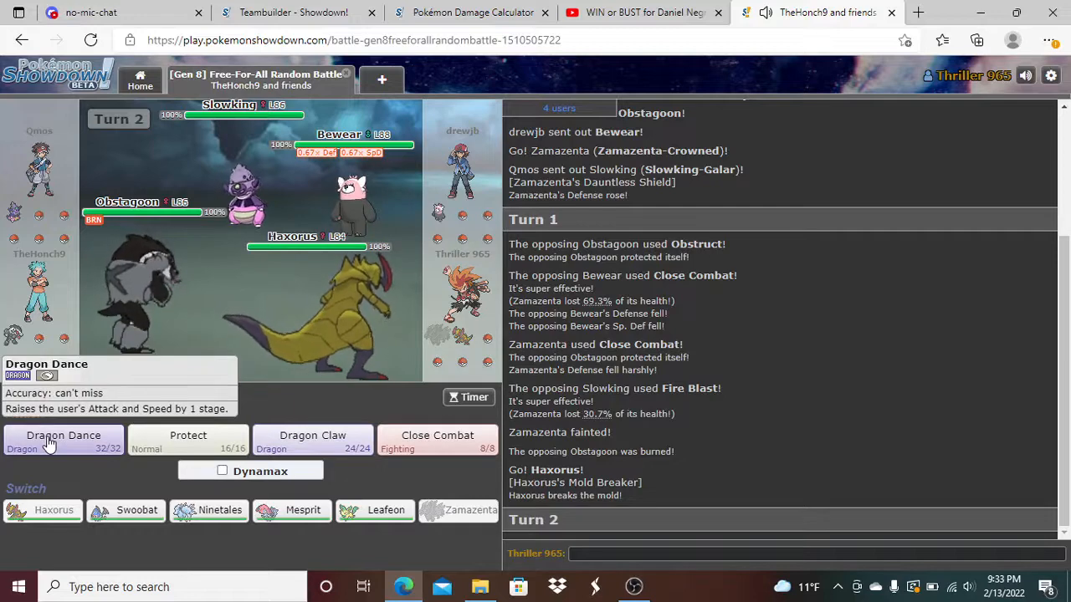
pyautogui.click(64, 435)
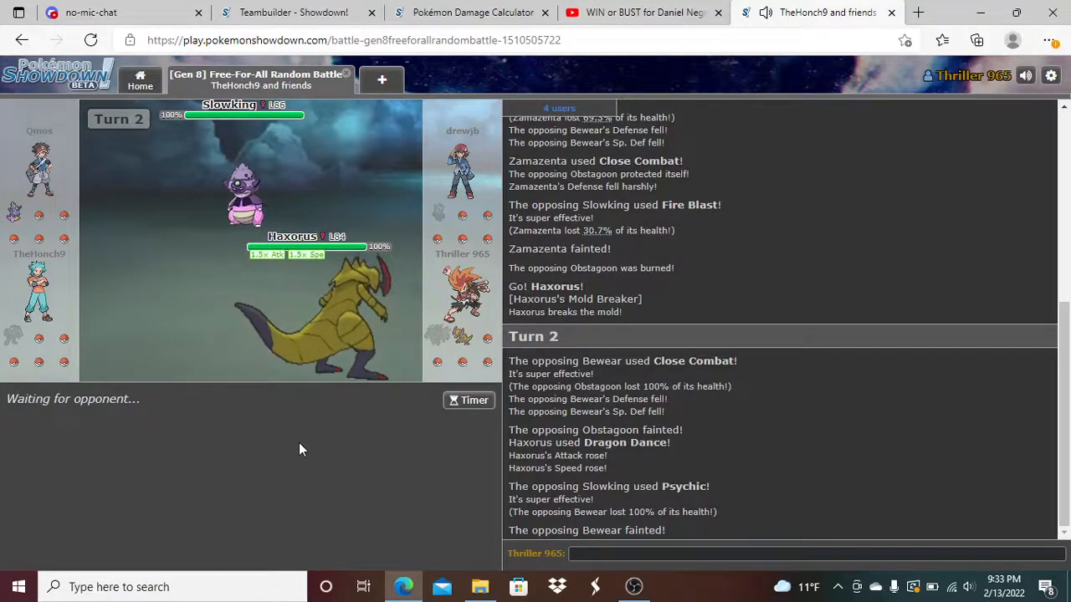
pyautogui.moveTo(437, 334)
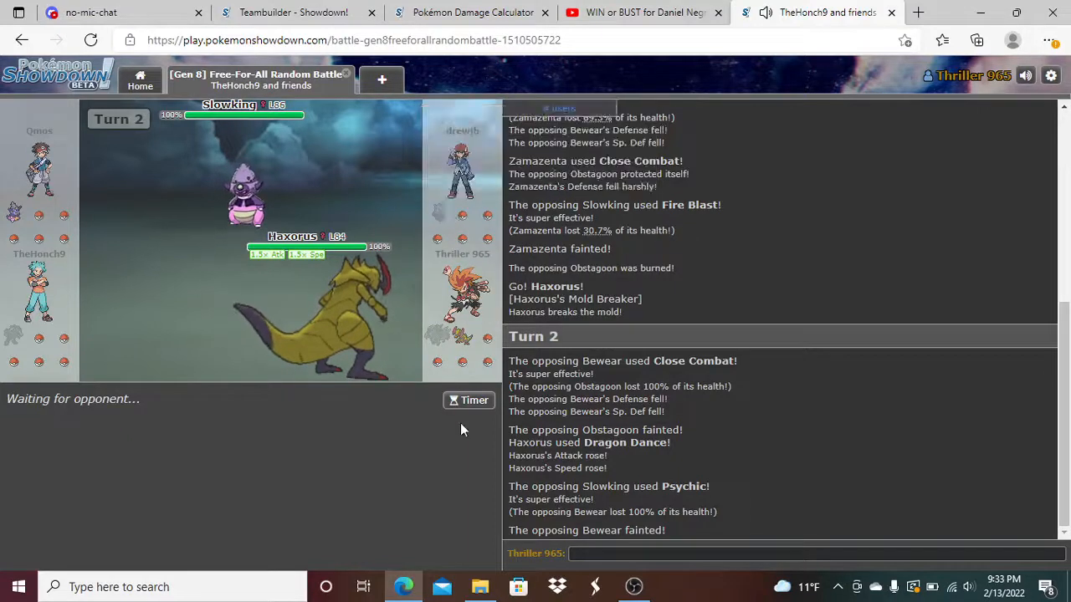
pyautogui.moveTo(318, 534)
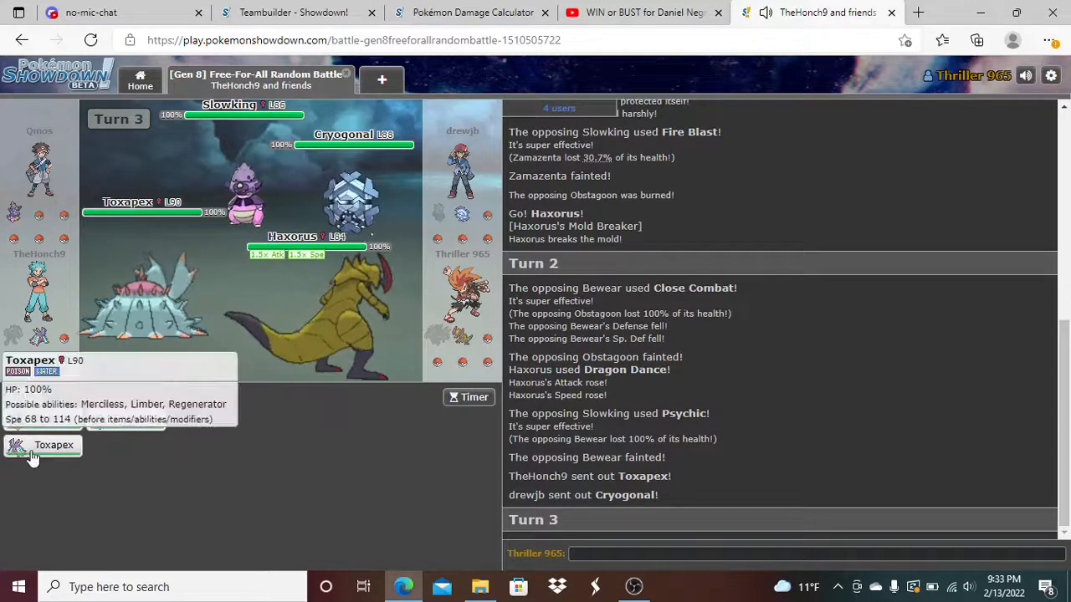
# - Aim Haxorus's Dragon Claw at Cryogonal and skip the turn 3 animation
pyautogui.click(54, 445)
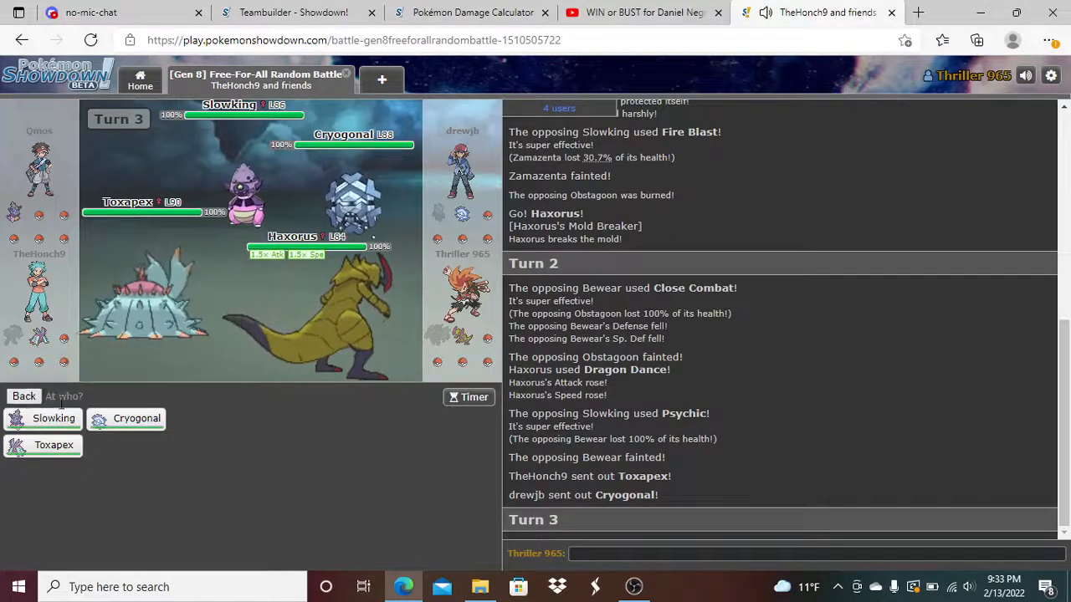
pyautogui.moveTo(135, 419)
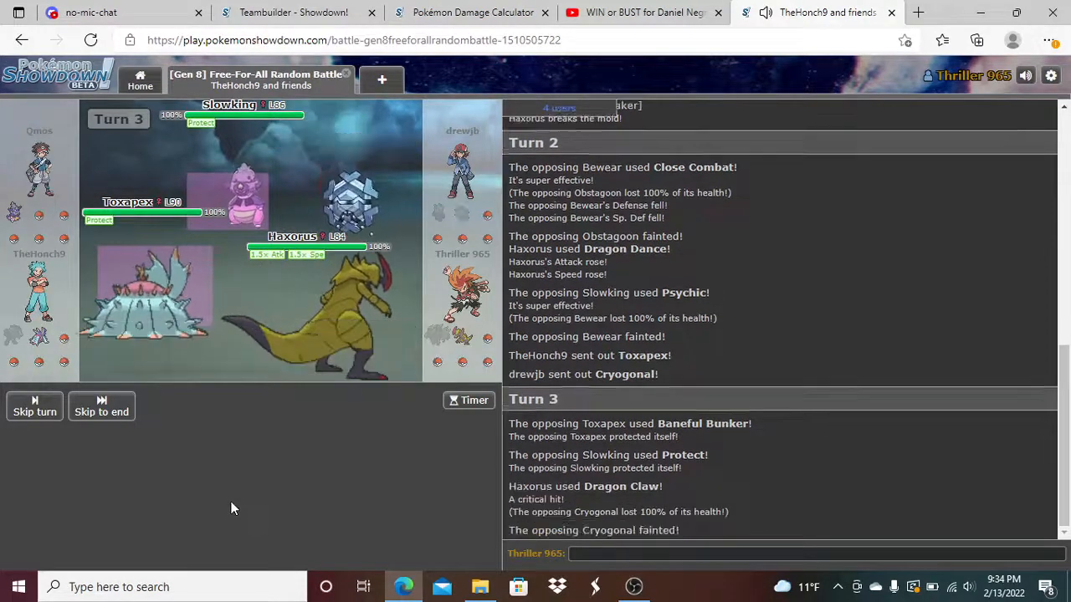
pyautogui.click(33, 407)
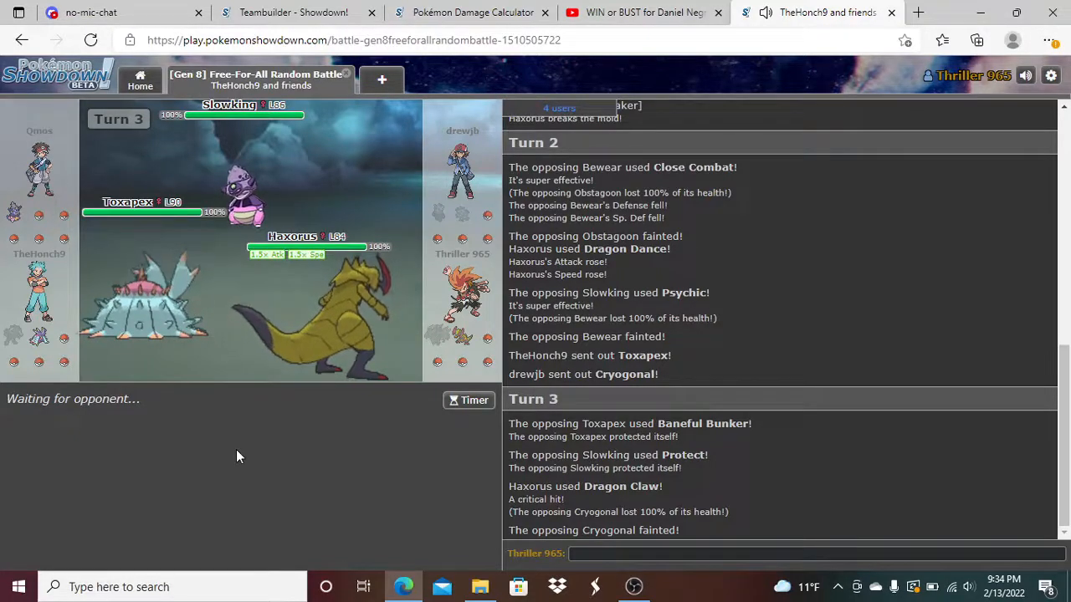
pyautogui.moveTo(305, 311)
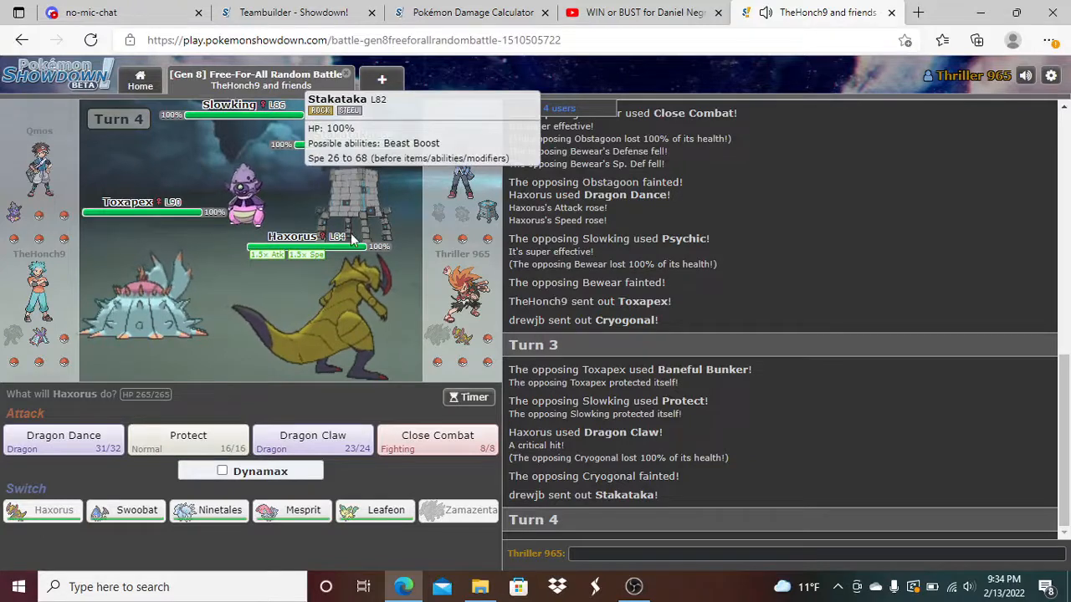
pyautogui.moveTo(311, 442)
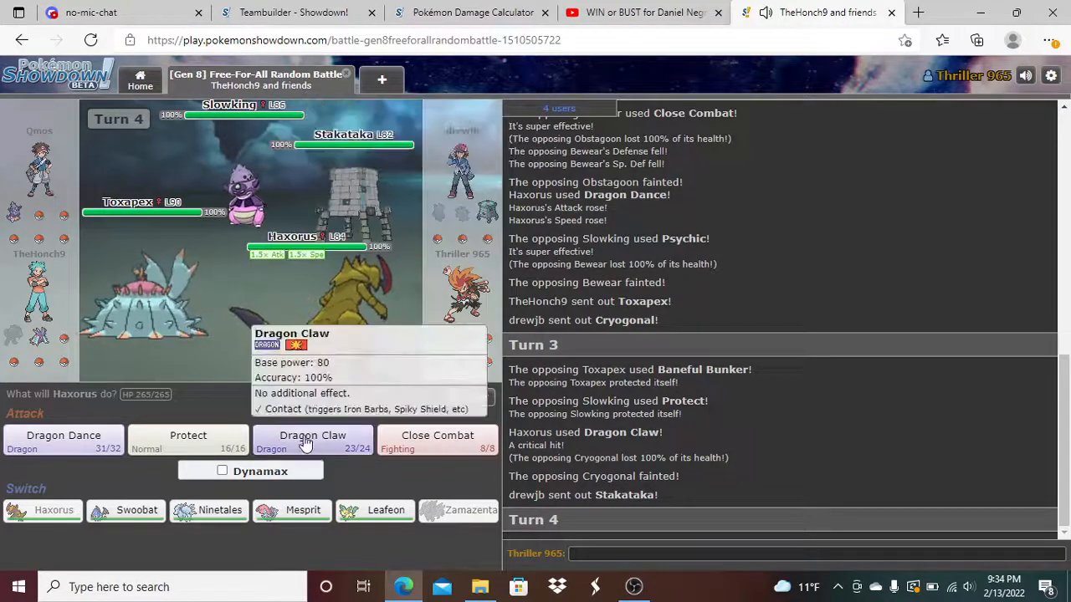
# - Use Dragon Claw on turn 4, then send in Ninetales after Haxorus faints
pyautogui.click(311, 442)
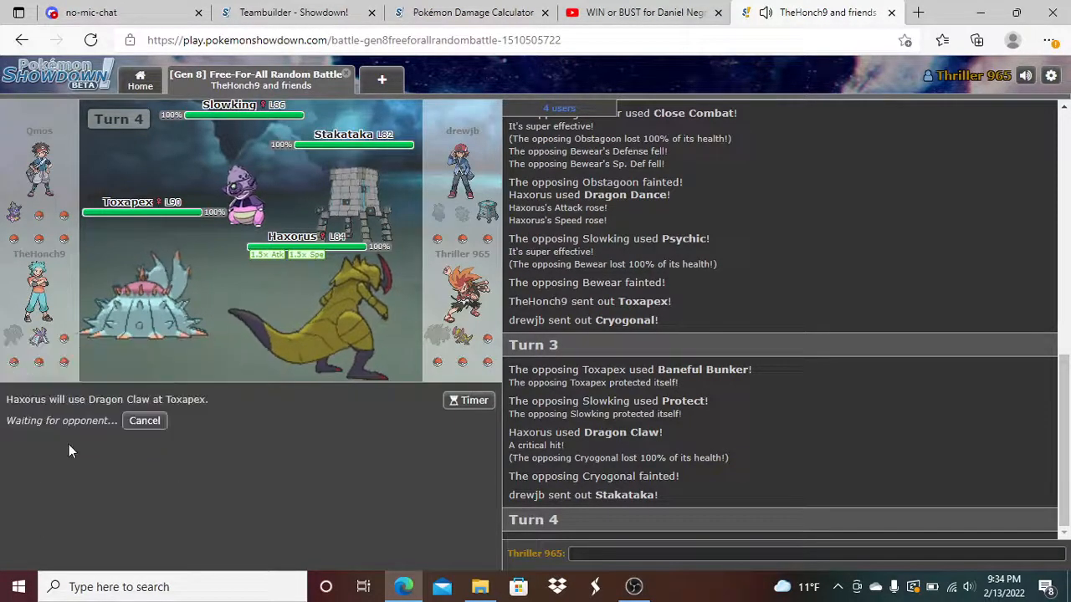
pyautogui.moveTo(377, 234)
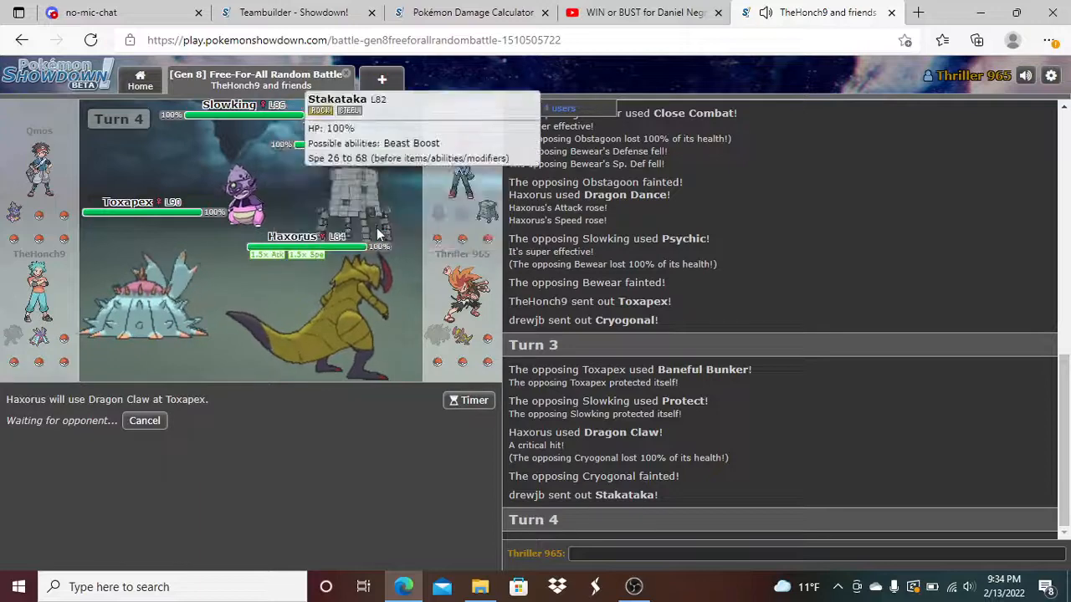
pyautogui.moveTo(376, 259)
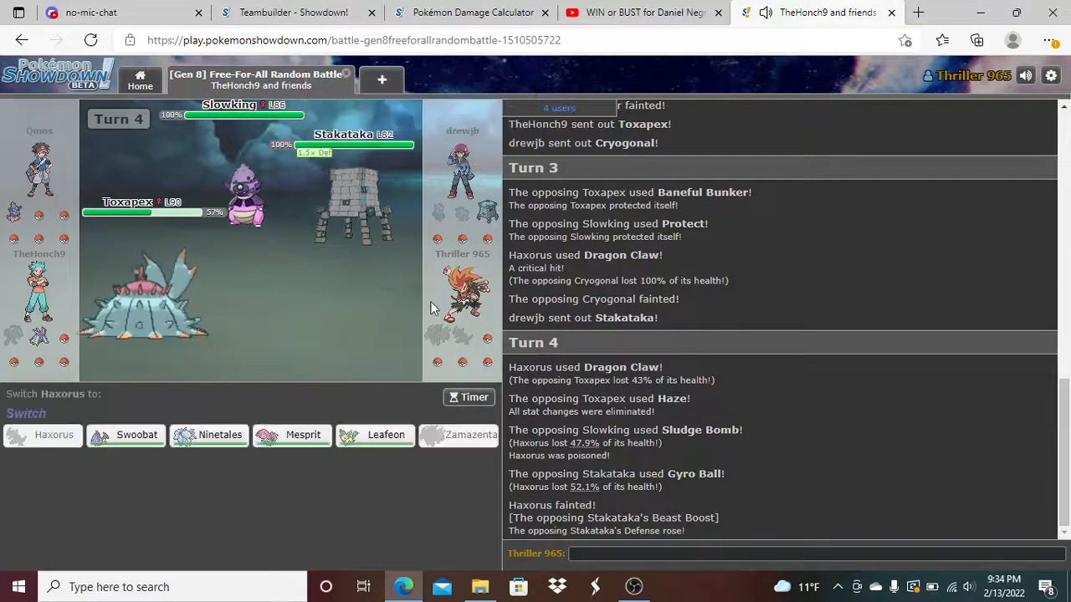
pyautogui.moveTo(301, 435)
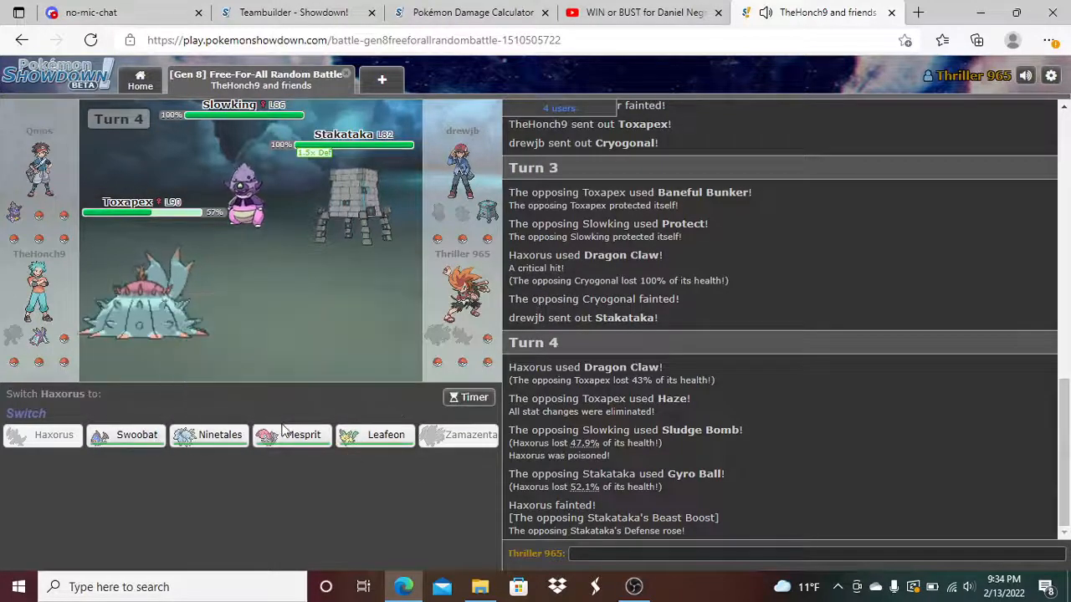
pyautogui.moveTo(385, 435)
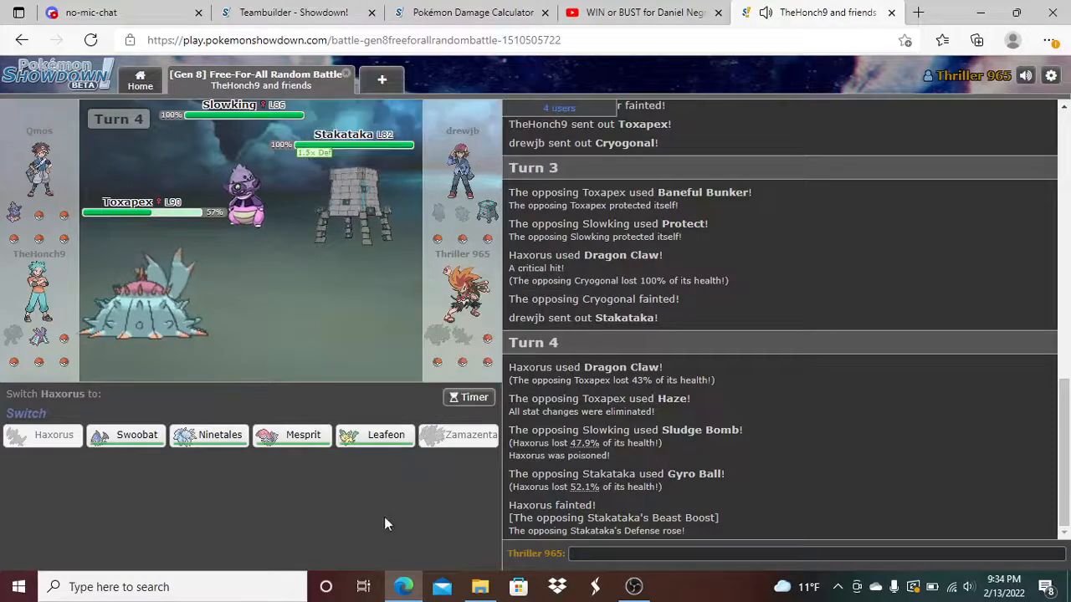
pyautogui.moveTo(303, 435)
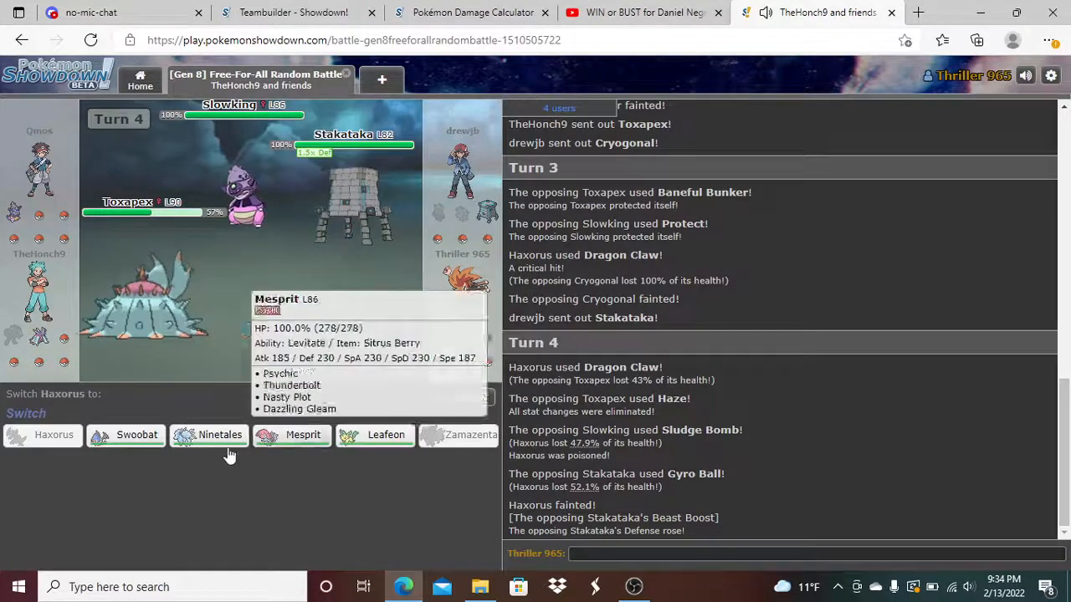
pyautogui.moveTo(126, 435)
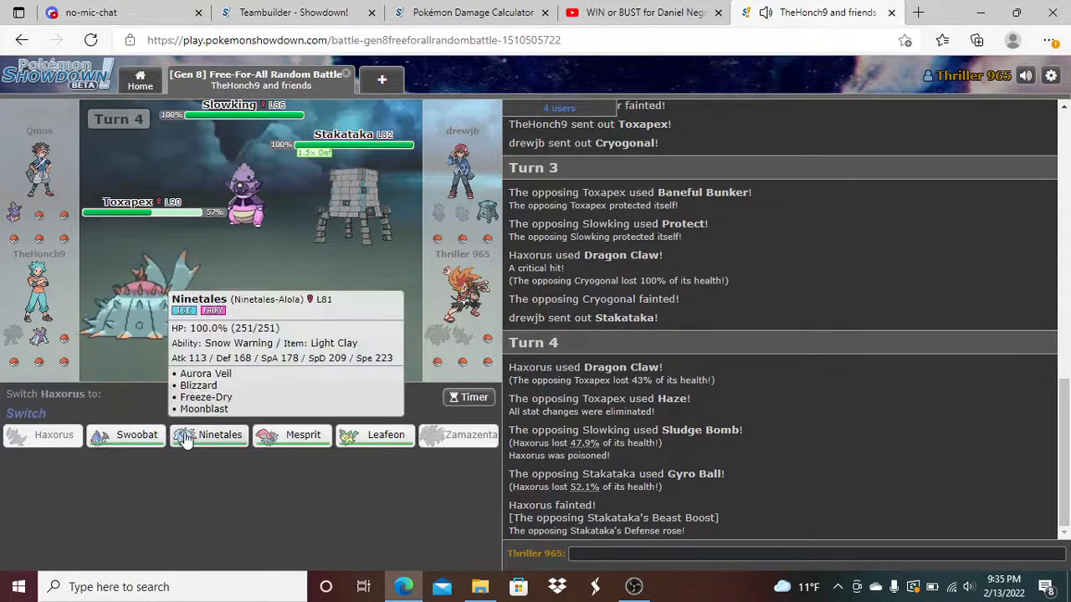
pyautogui.click(219, 434)
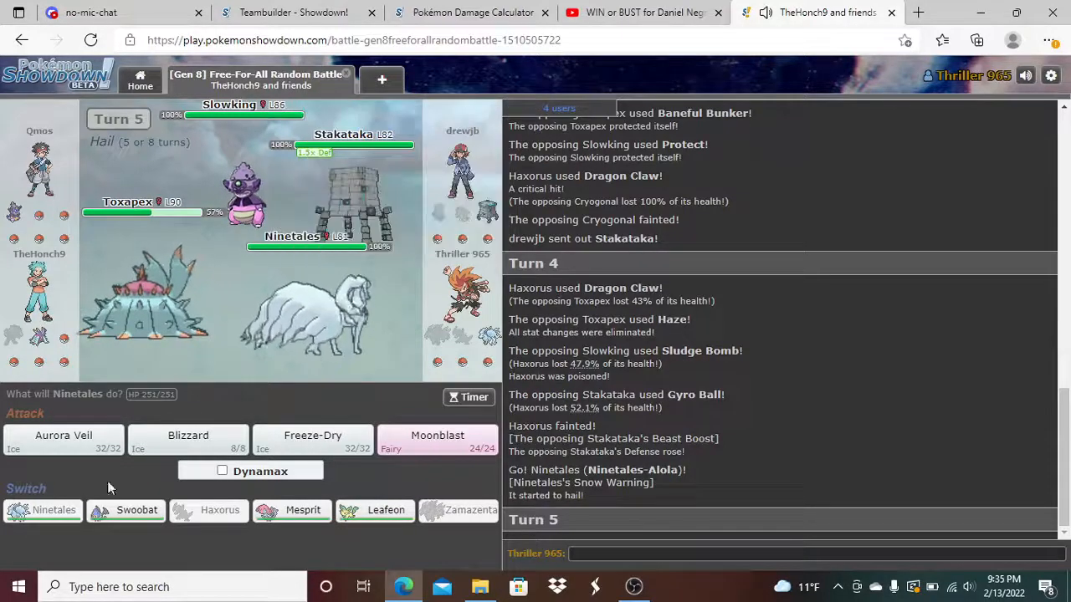
# - Set up Aurora Veil on turn 5 and hit the foes with Freeze-Dry on turn 6
pyautogui.click(64, 435)
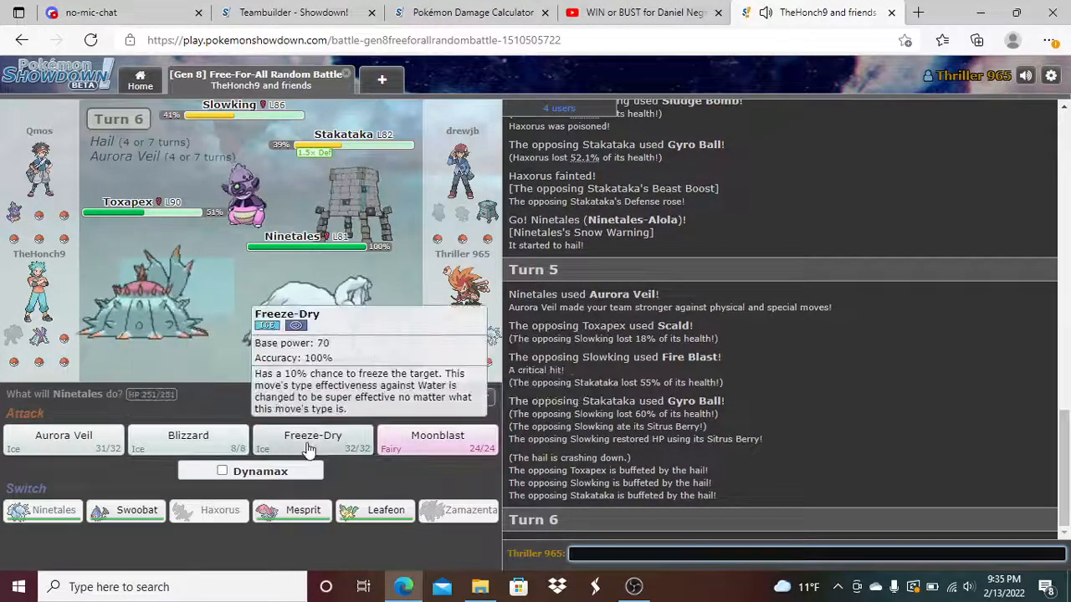
pyautogui.click(311, 438)
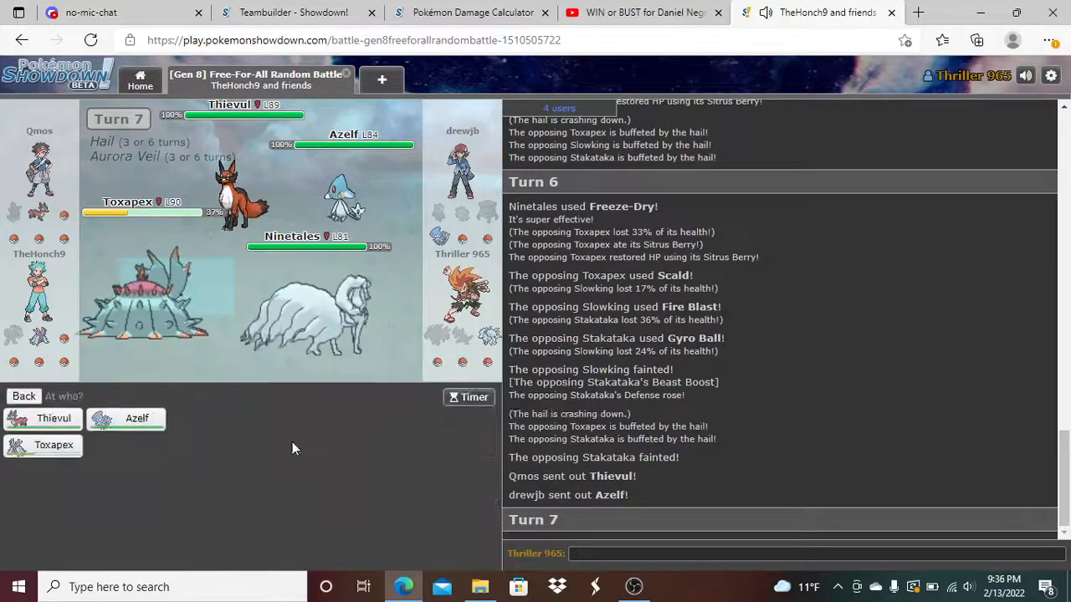
# - Target Thievul with Ninetales' Moonblast for turn 7
pyautogui.click(54, 419)
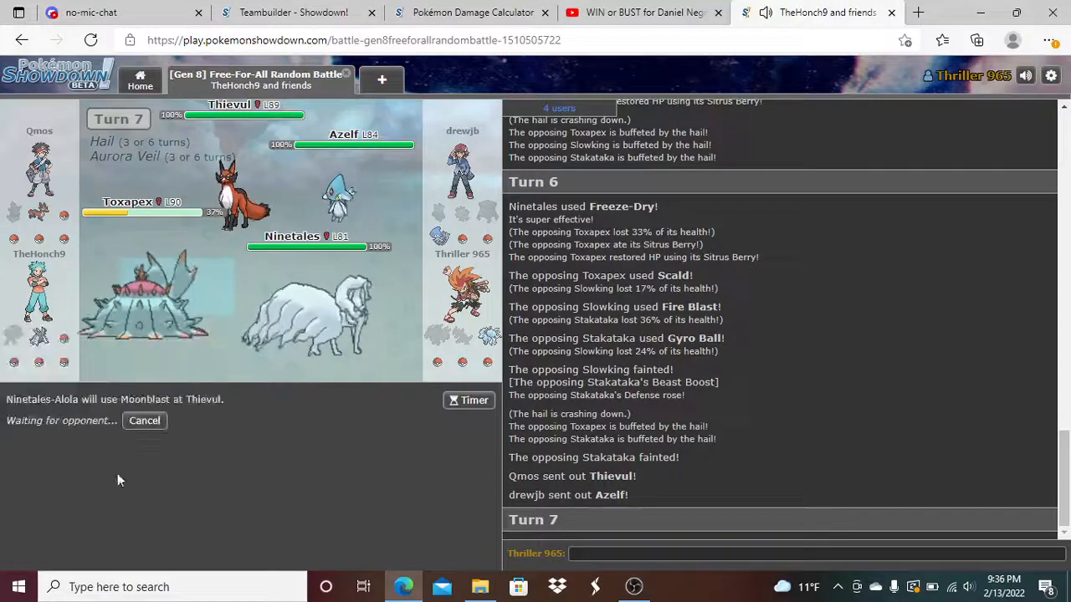
pyautogui.moveTo(178, 522)
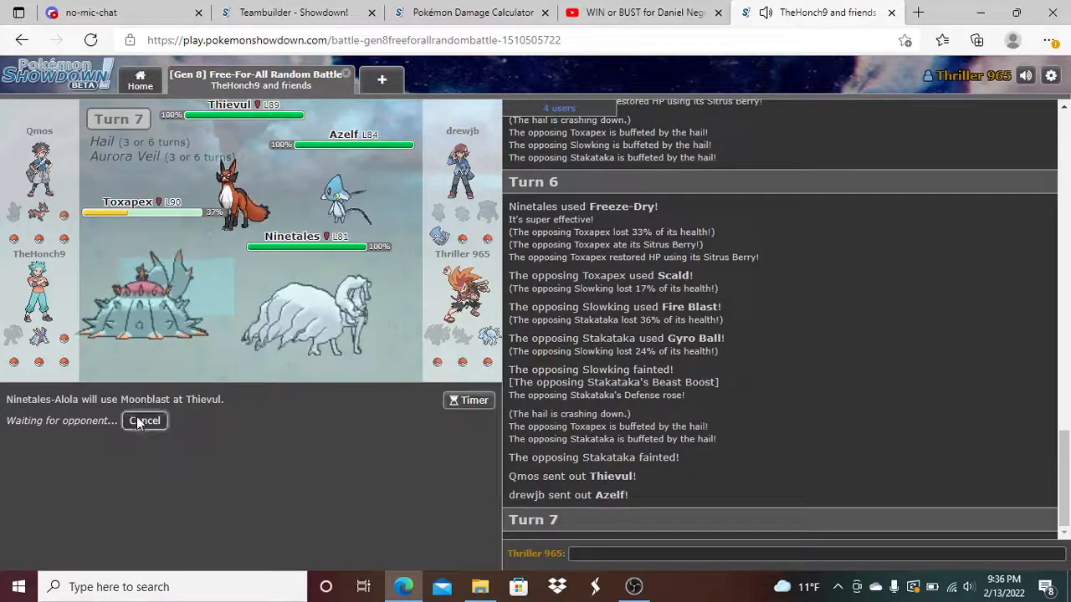
pyautogui.click(144, 421)
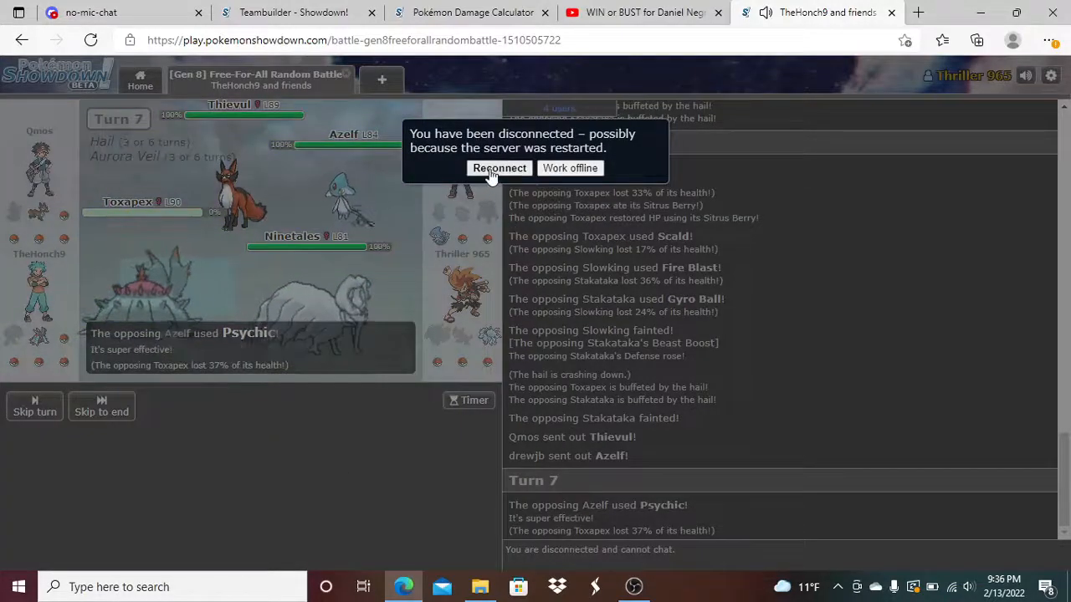
# - Reconnect to the battle server and hide the rooms list to resume at turn 8
pyautogui.click(499, 167)
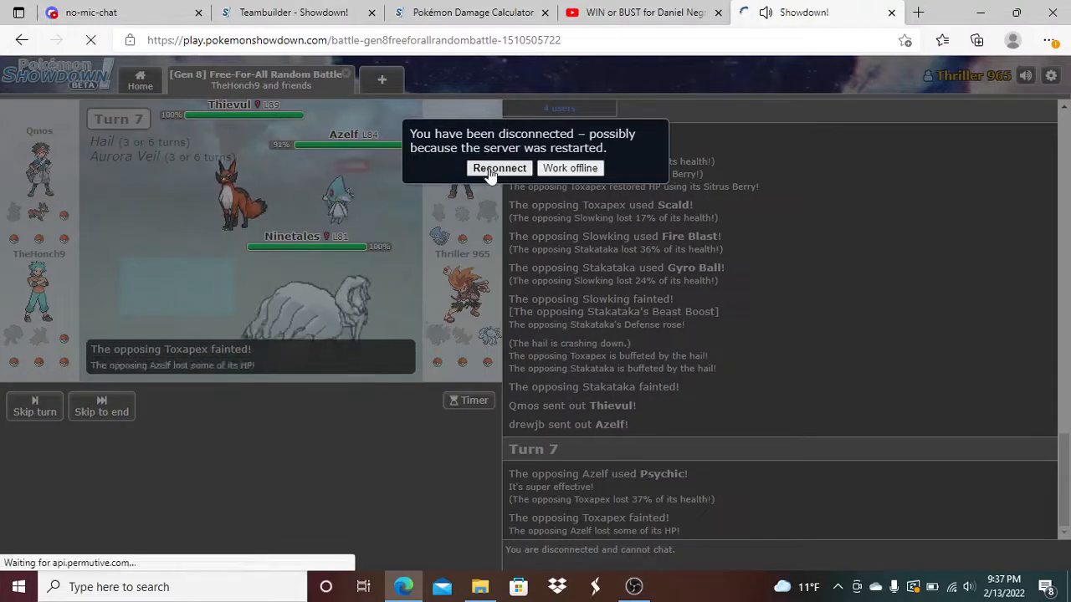
pyautogui.click(498, 168)
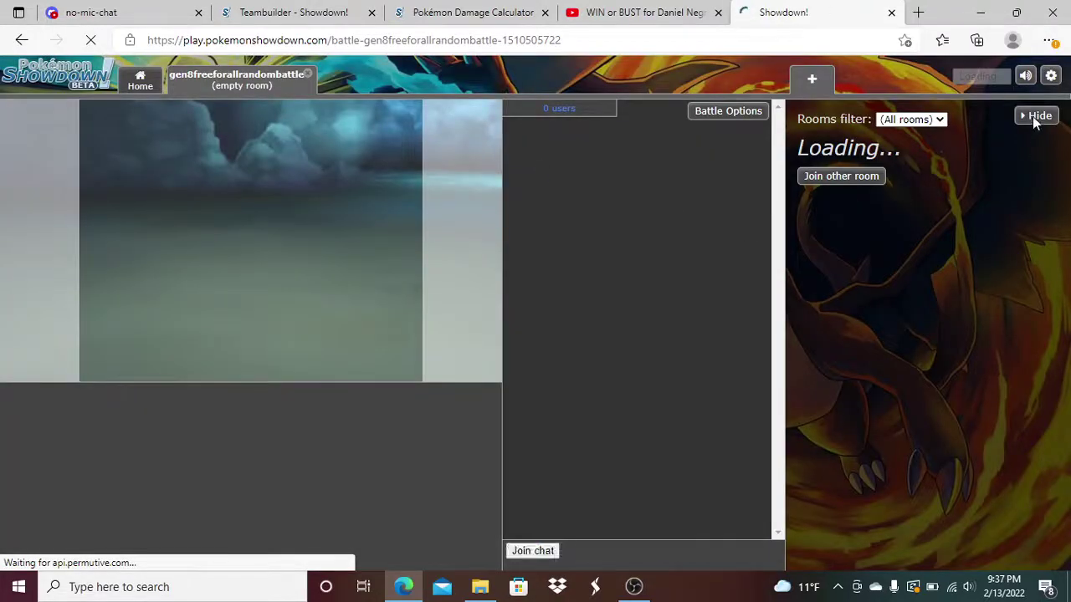
pyautogui.click(1039, 116)
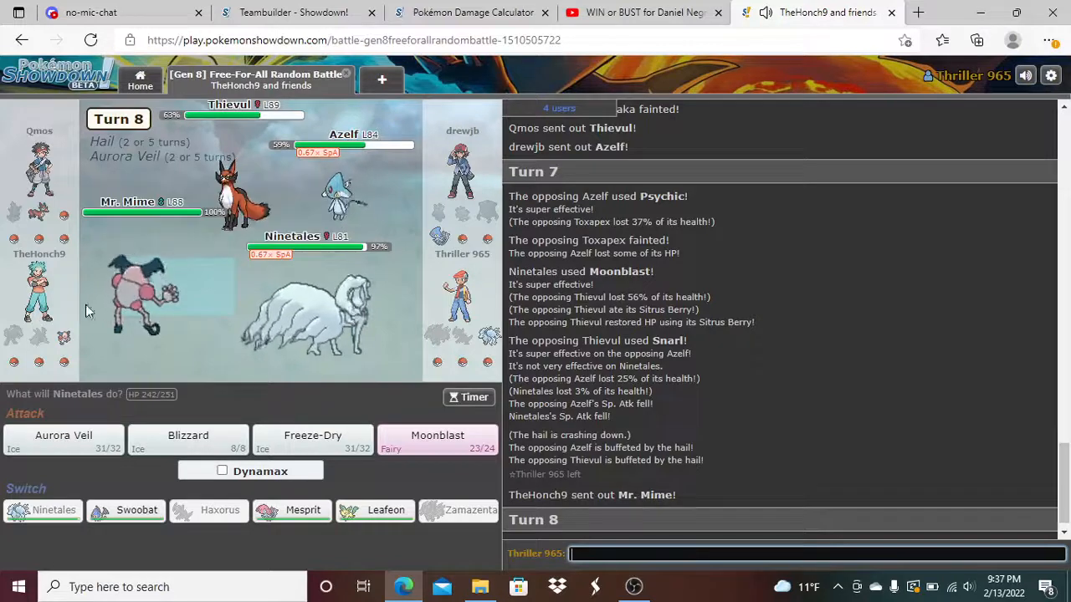
pyautogui.moveTo(148, 297)
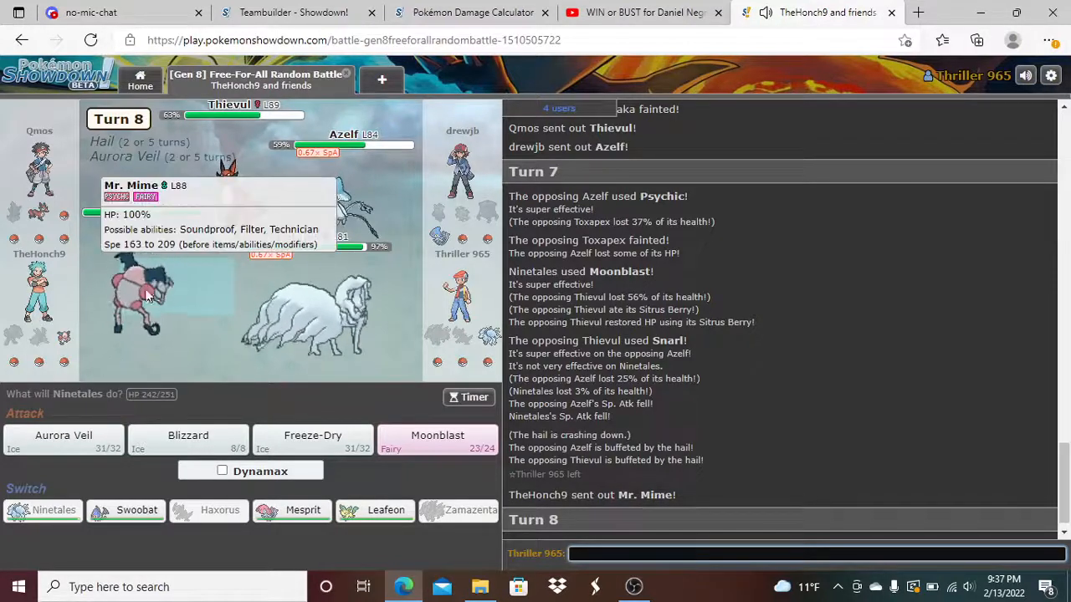
pyautogui.moveTo(237, 355)
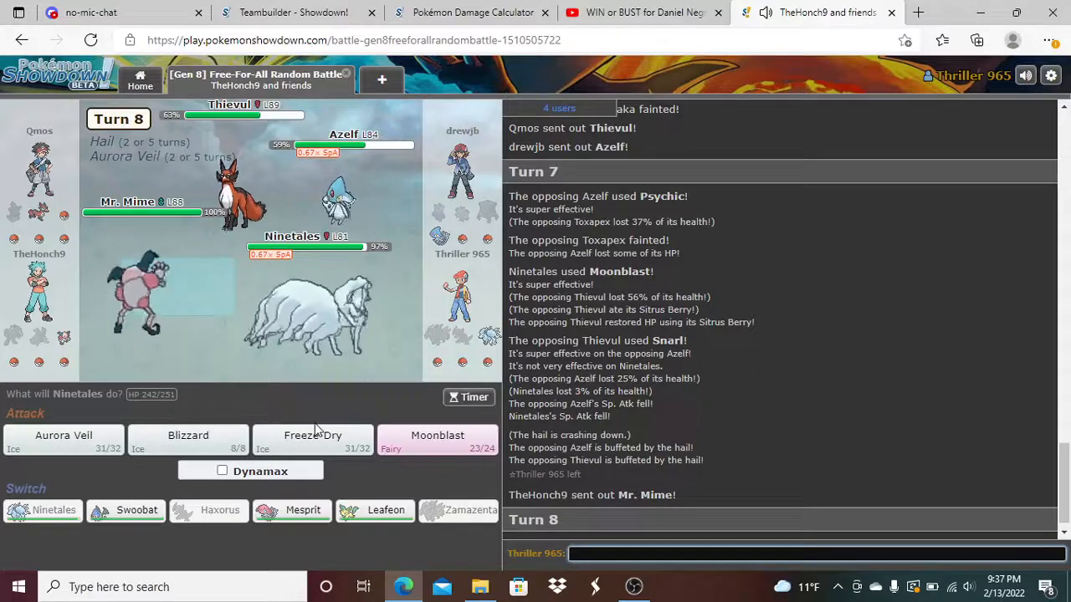
pyautogui.moveTo(187, 438)
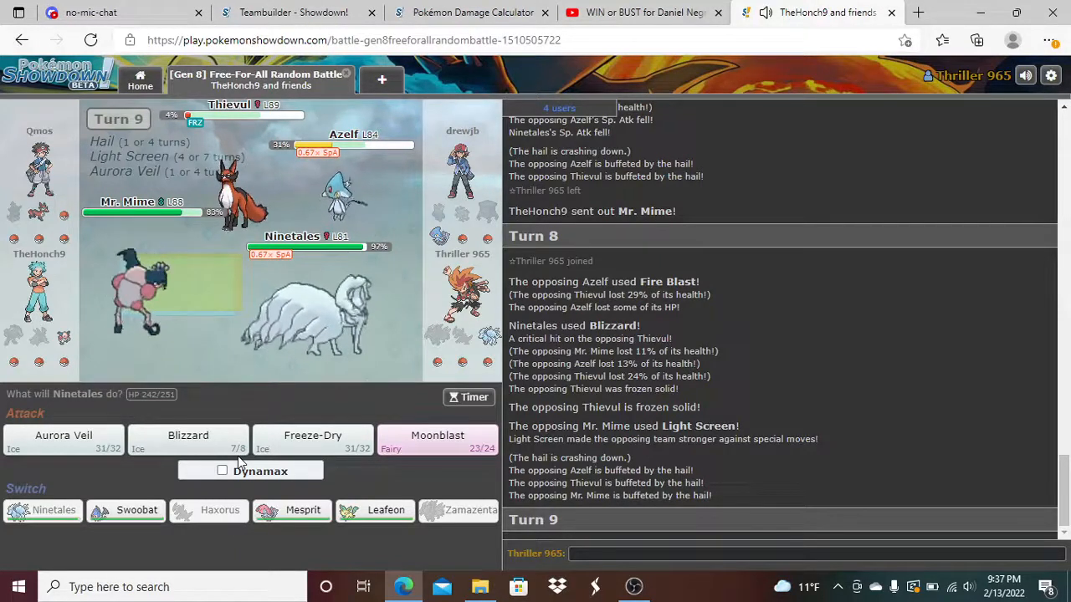
pyautogui.moveTo(187, 439)
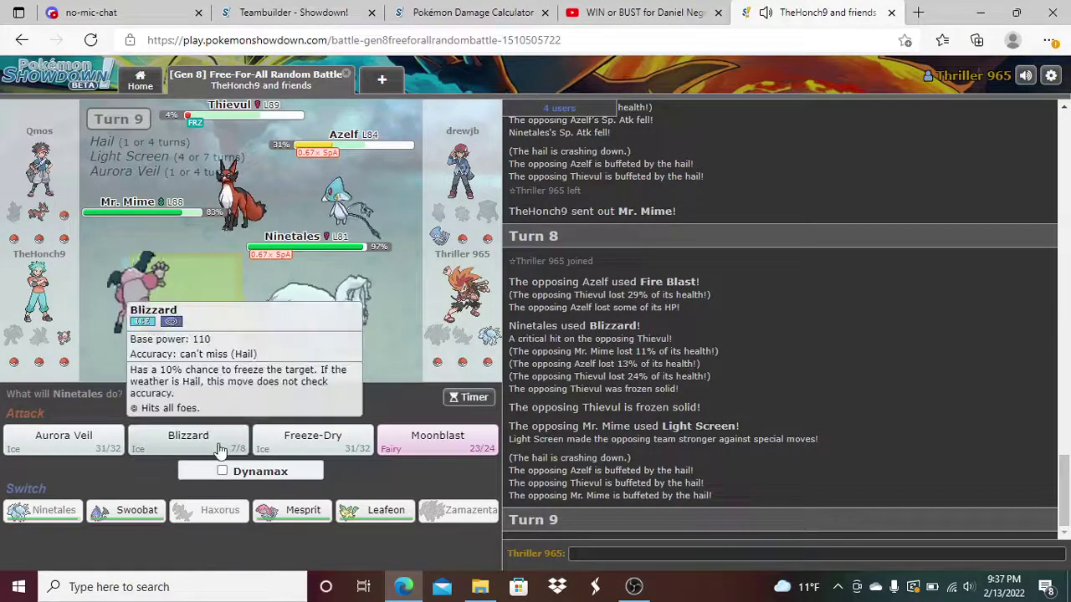
# - Strike all foes with Blizzard on turn 9, knocking out Thievul
pyautogui.click(187, 438)
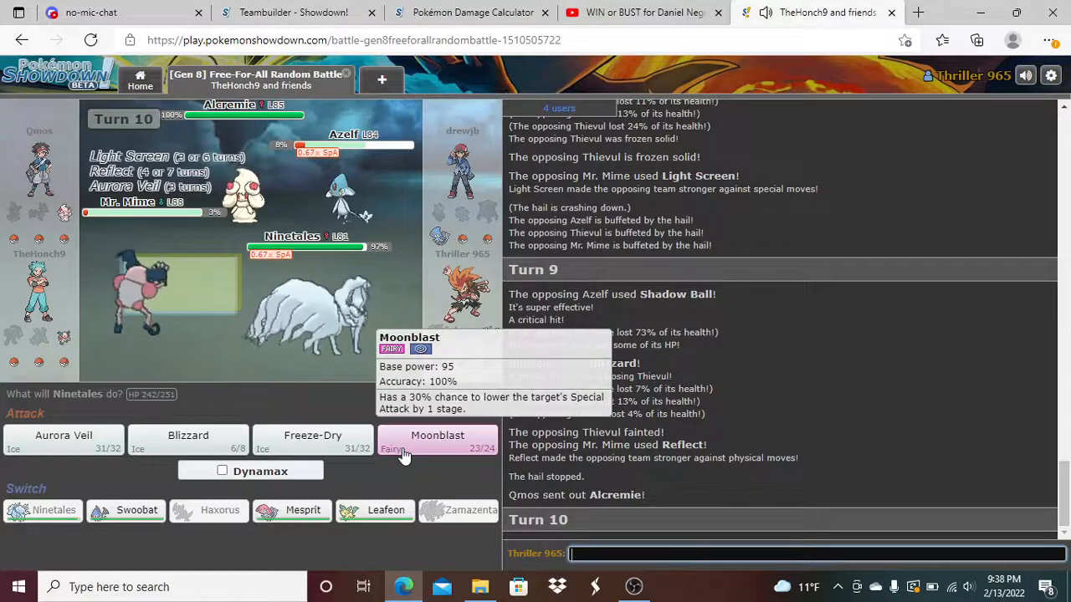
# - Choose Moonblast for Ninetales on turn 10
pyautogui.click(437, 441)
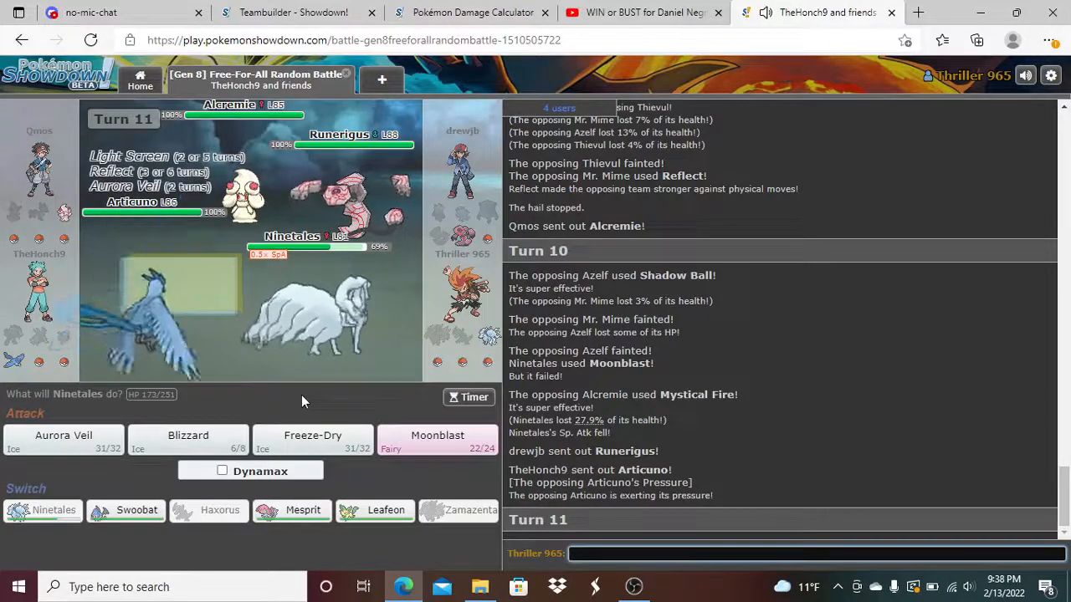
pyautogui.moveTo(311, 435)
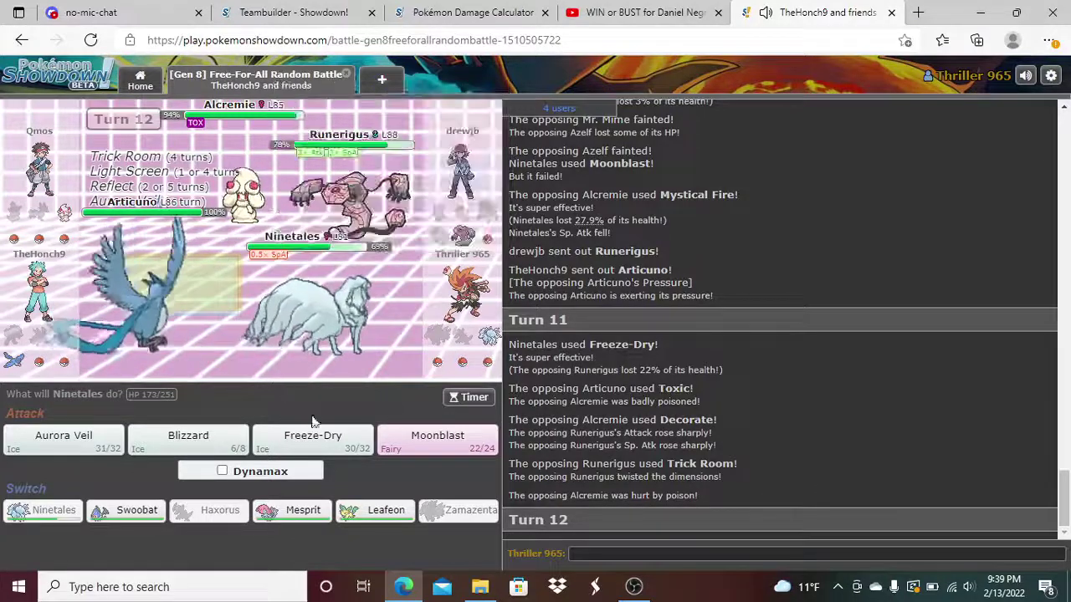
pyautogui.moveTo(311, 371)
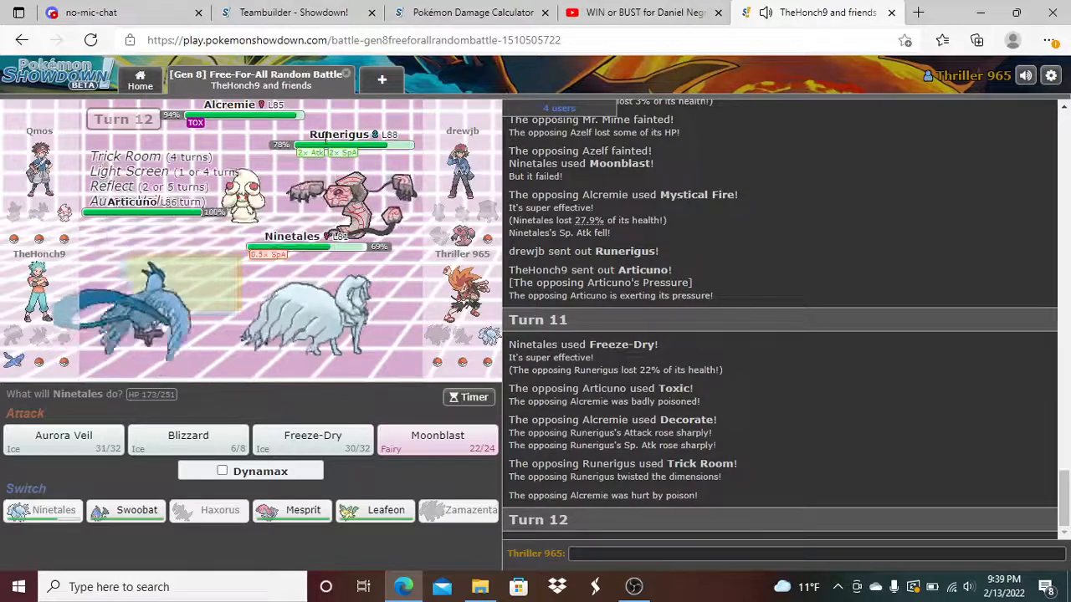
pyautogui.moveTo(421, 298)
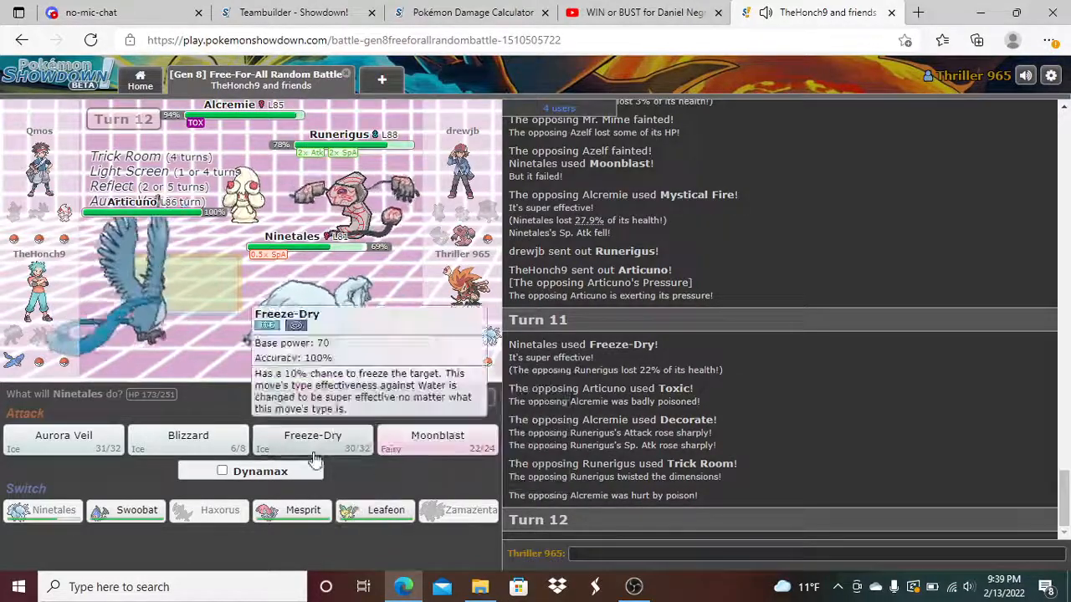
pyautogui.moveTo(281, 378)
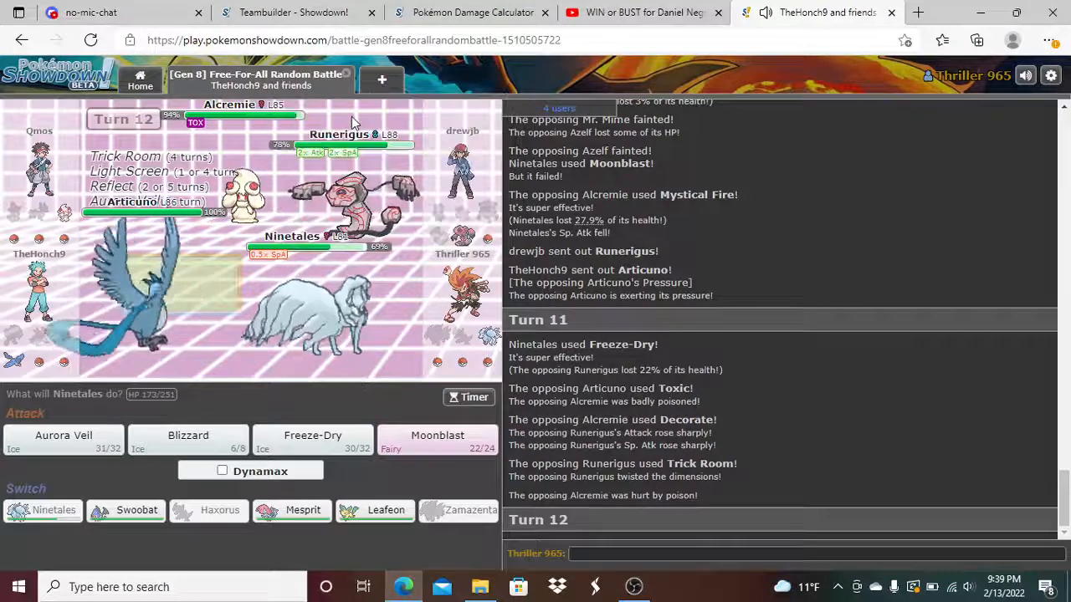
pyautogui.moveTo(242, 201)
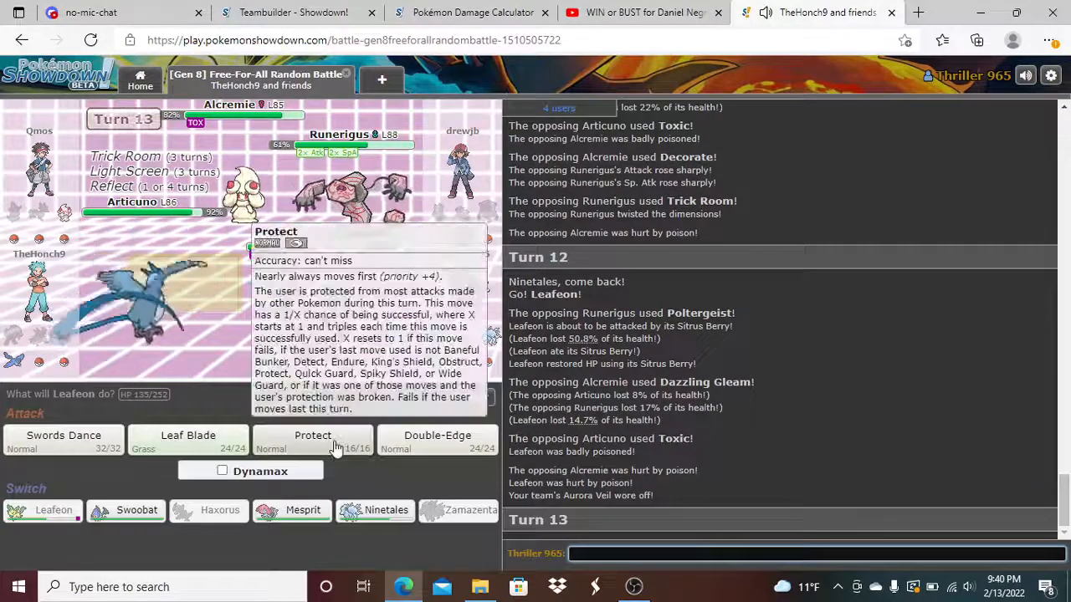
# - Have Leafeon use Protect on turn 13
pyautogui.click(311, 438)
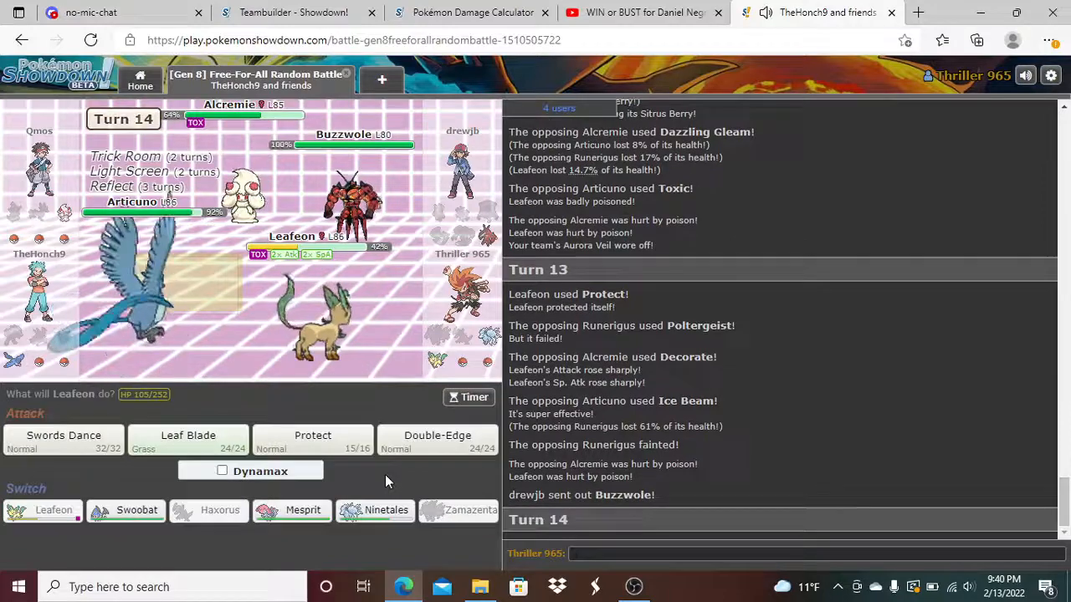
pyautogui.moveTo(351, 201)
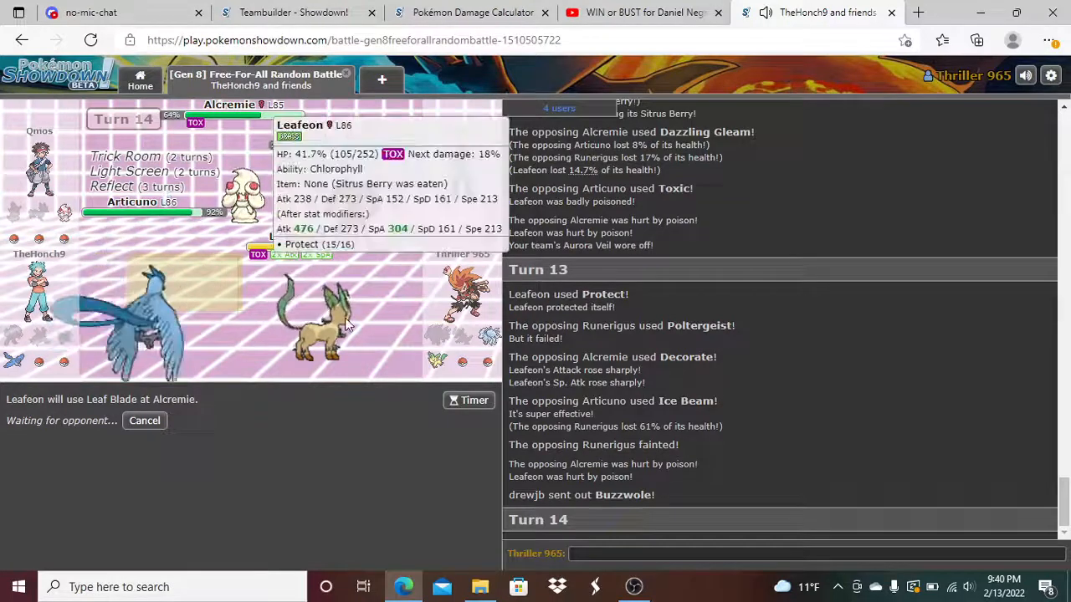
pyautogui.moveTo(387, 457)
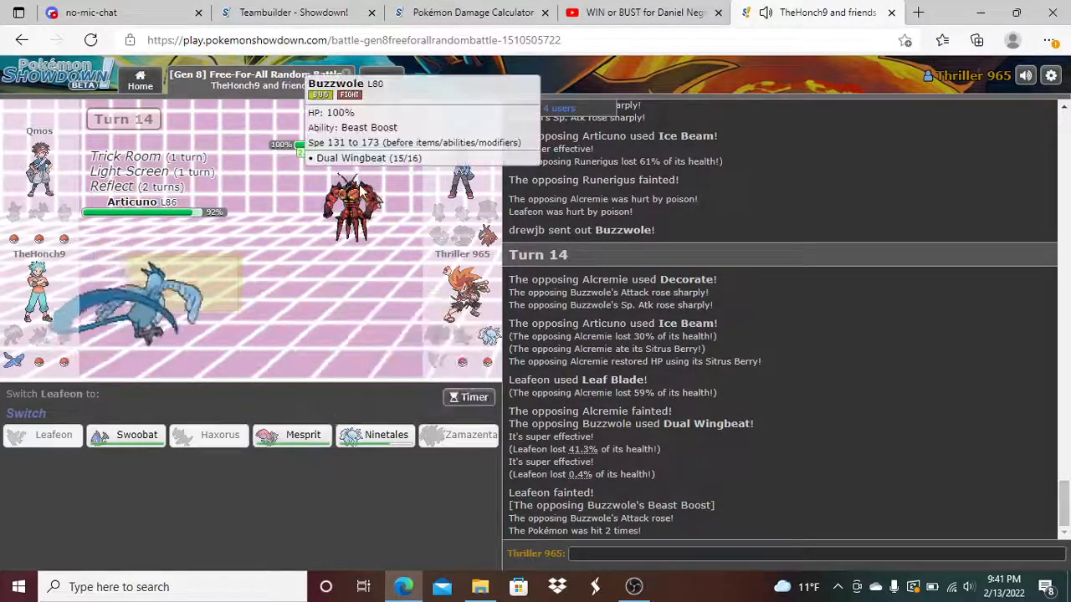
pyautogui.moveTo(301, 435)
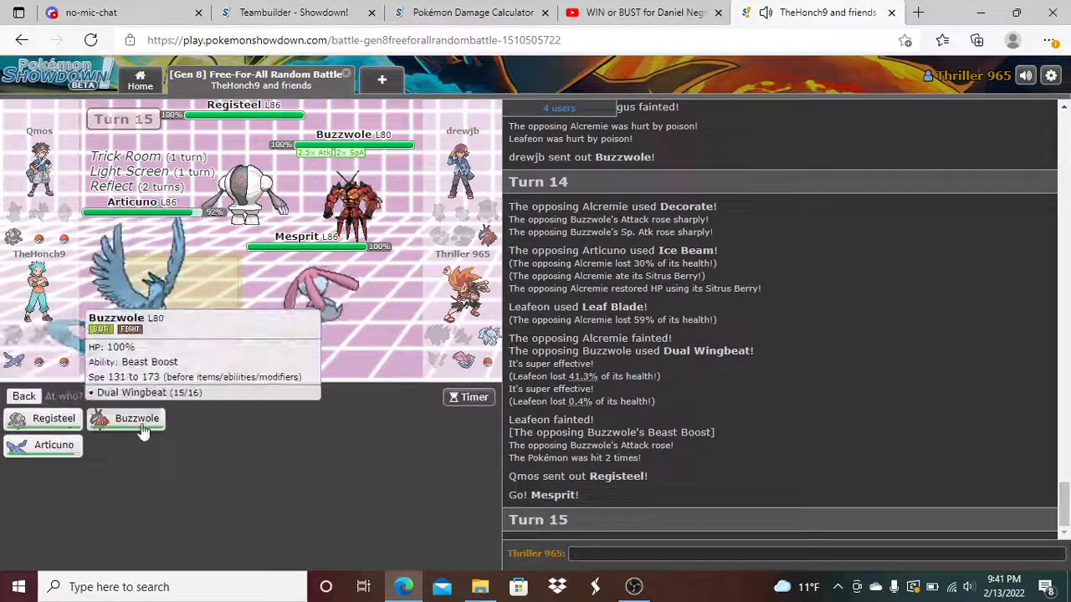
# - Aim Mesprit's Psychic at Buzzwole, then queue Thunderbolt against Articuno for turn 17
pyautogui.click(138, 418)
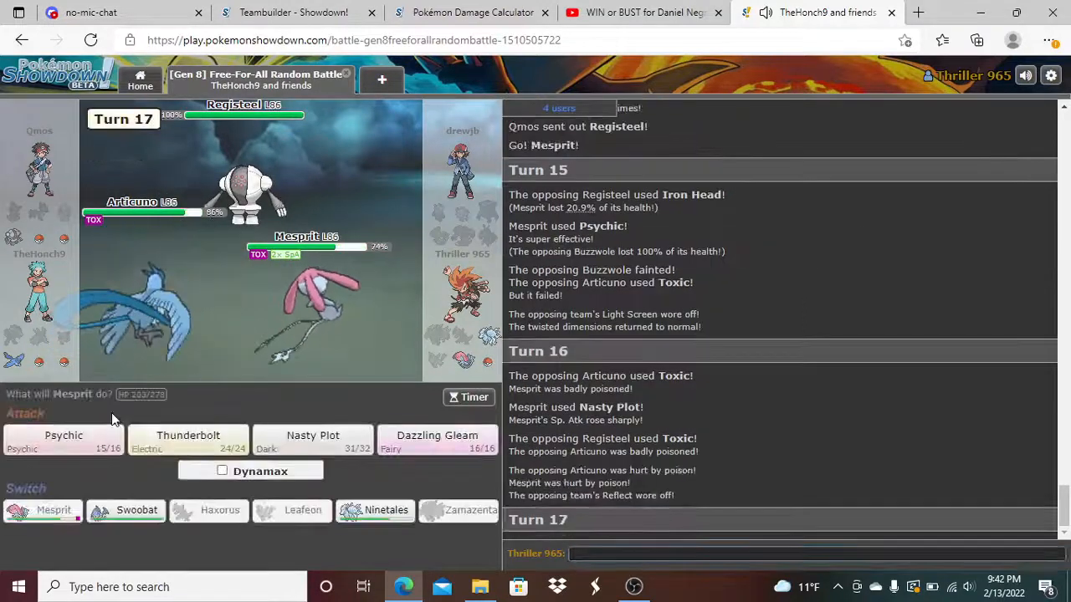
pyautogui.click(188, 438)
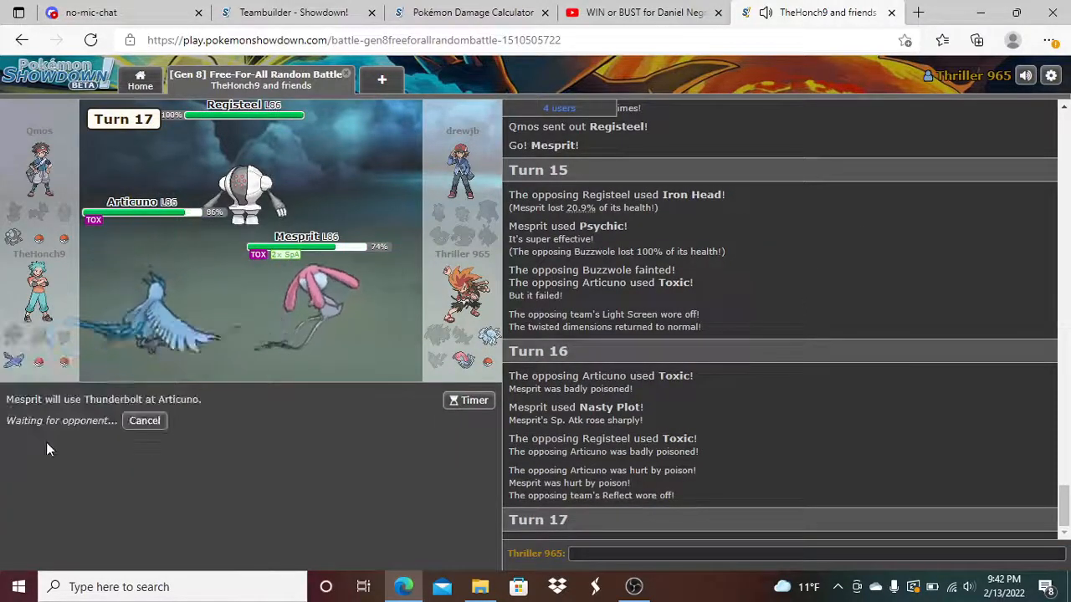
pyautogui.moveTo(184, 502)
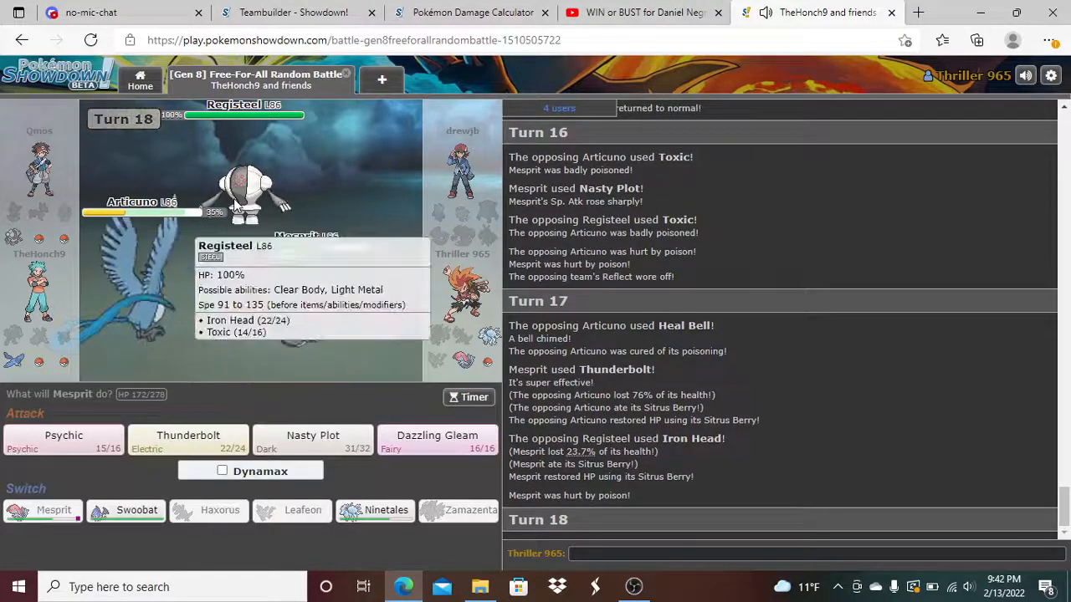
pyautogui.moveTo(187, 438)
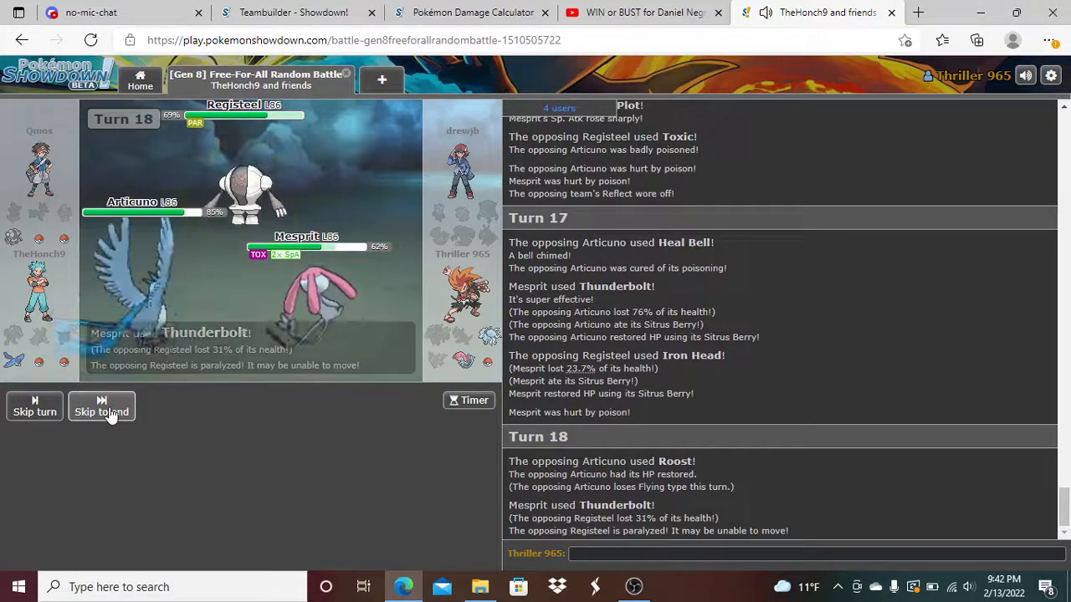
# - Skip the turn 18 animation and attack with Mesprit's Psychic on turn 19
pyautogui.click(101, 411)
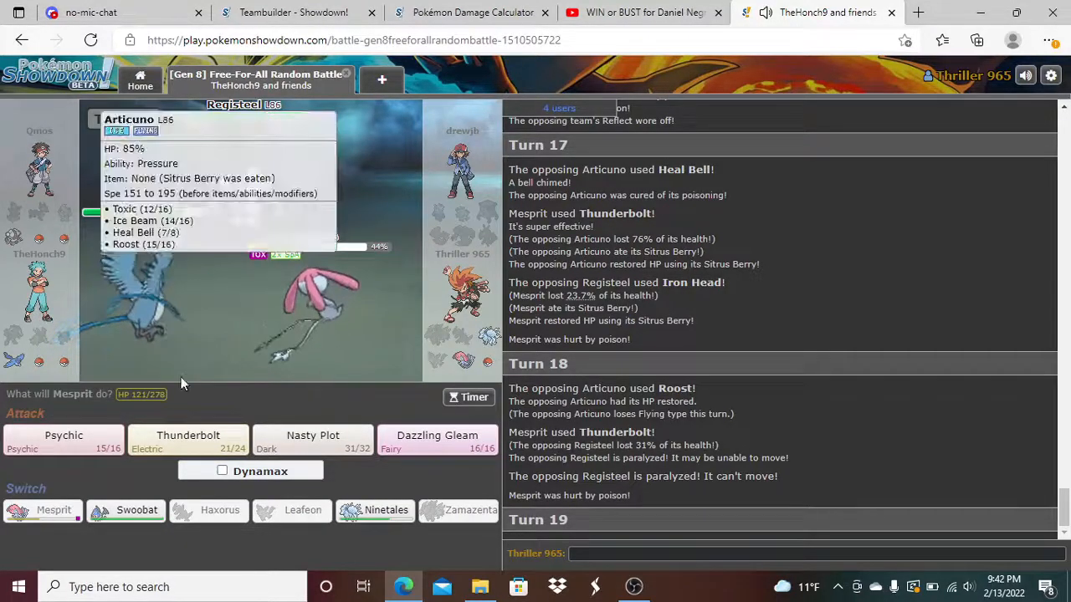
pyautogui.moveTo(176, 449)
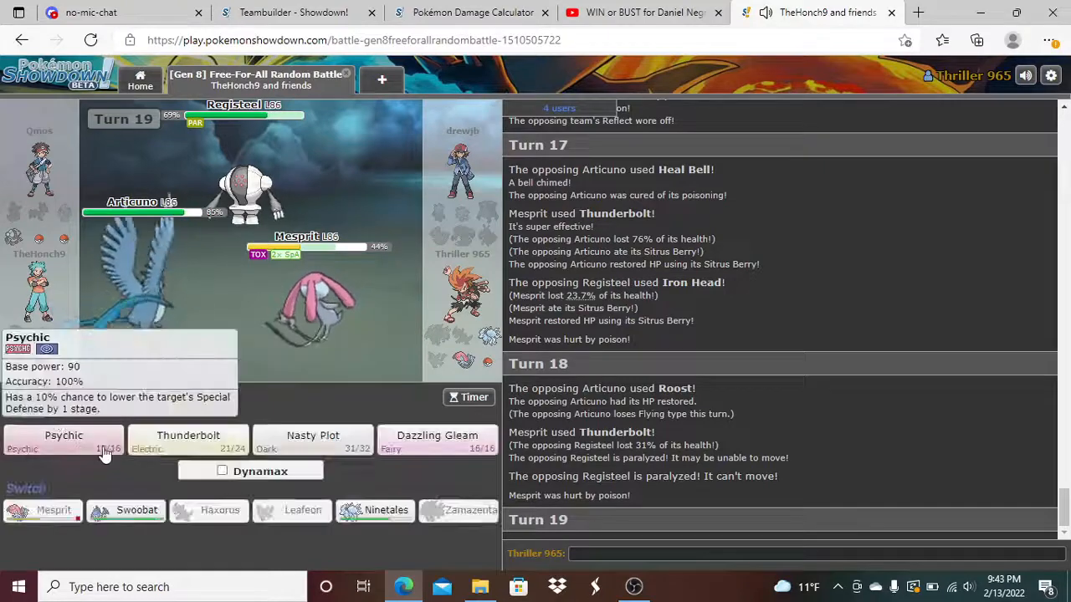
pyautogui.click(63, 439)
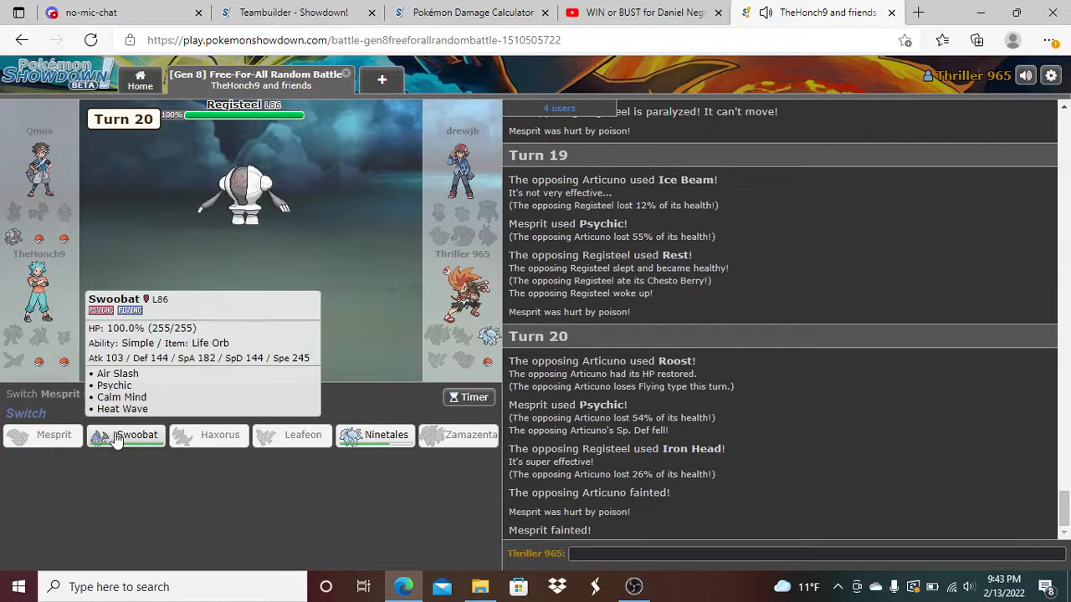
# - Switch in Swoobat for Mesprit, boost with Calm Mind, then hit all foes with Heat Wave
pyautogui.click(125, 434)
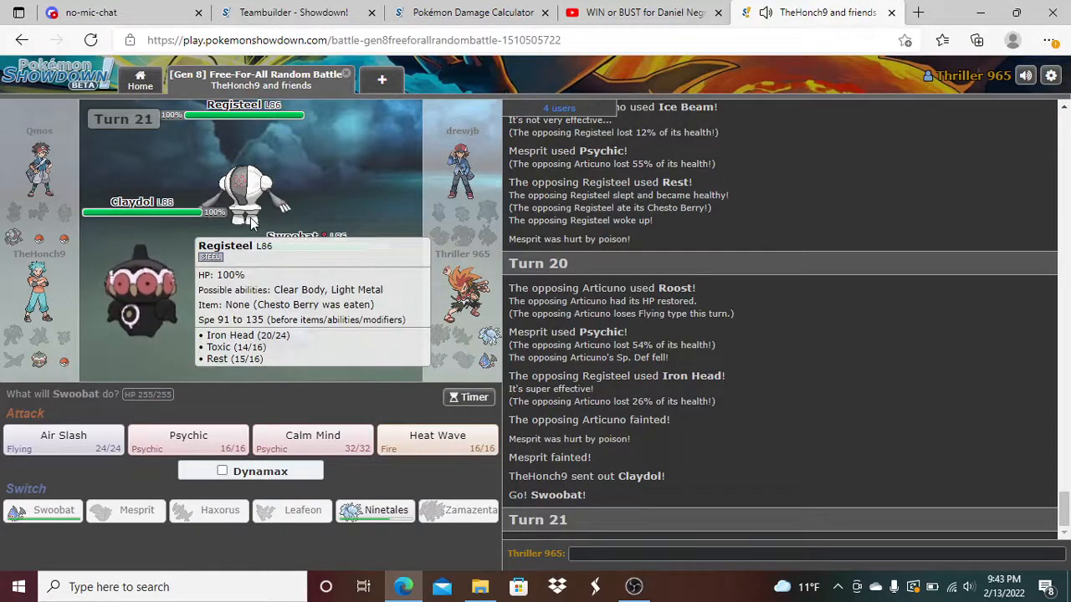
pyautogui.moveTo(338, 422)
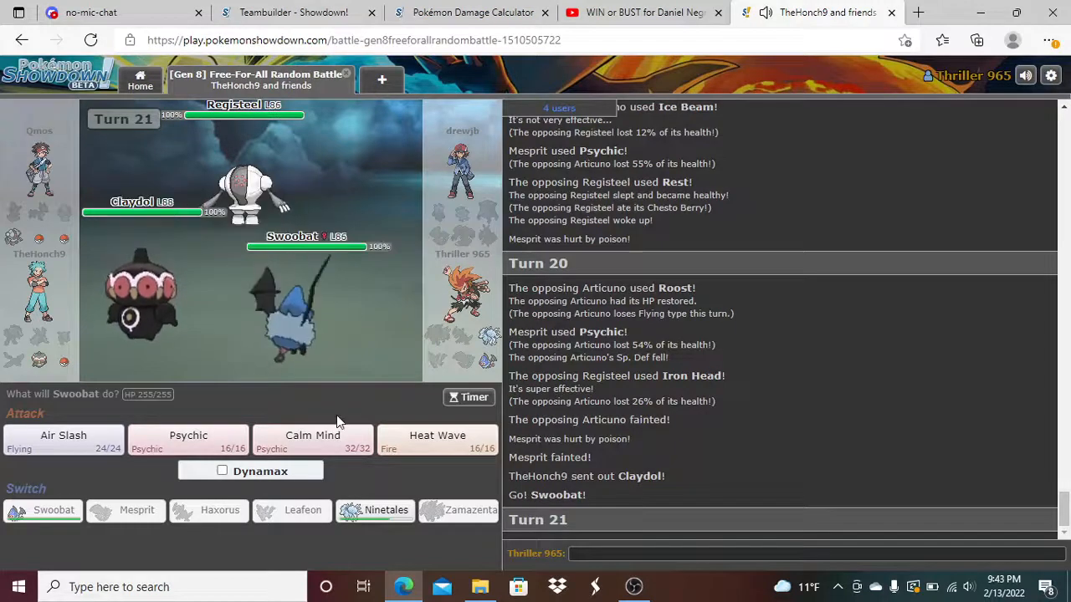
pyautogui.click(311, 441)
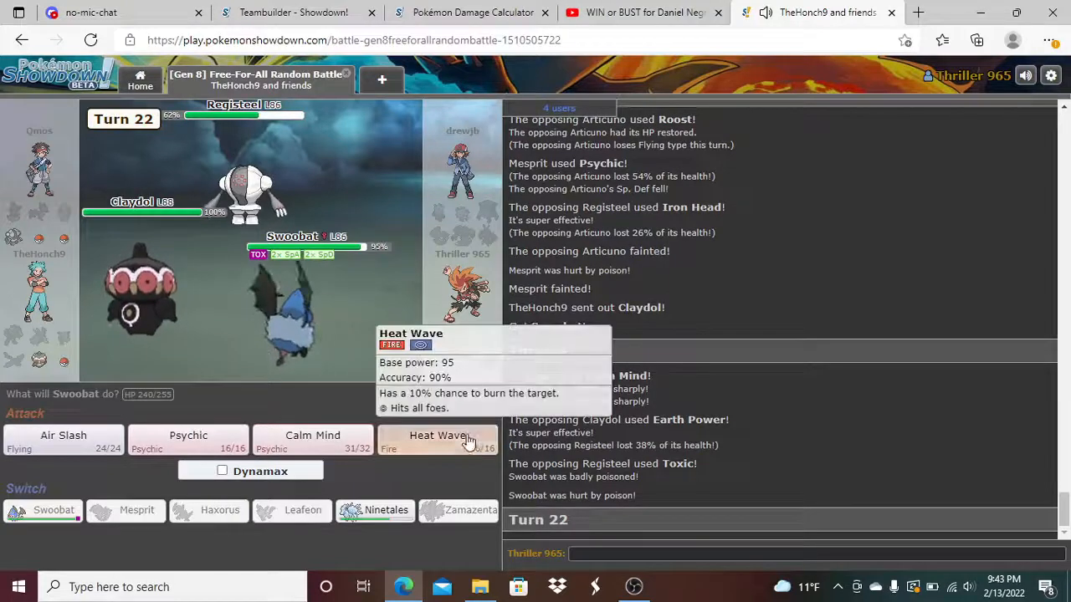
pyautogui.click(438, 439)
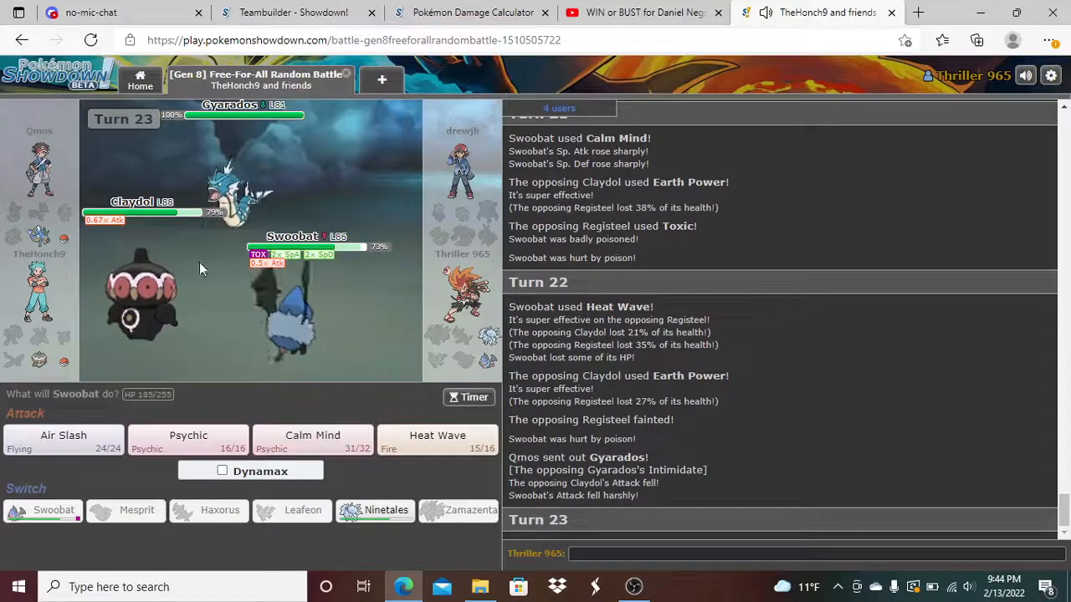
pyautogui.moveTo(63, 438)
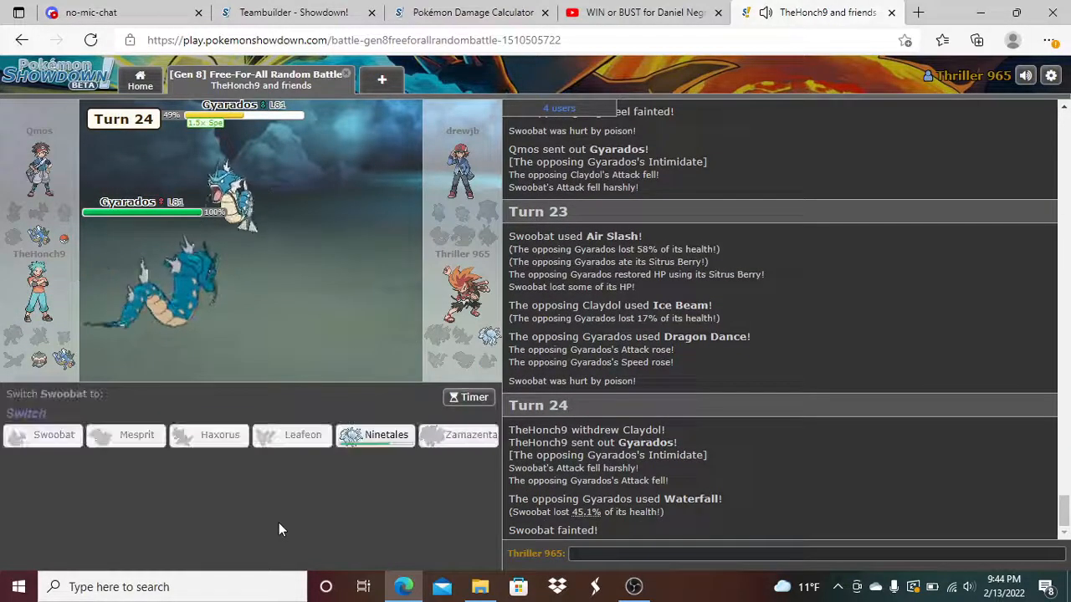
# - Switch in Ninetales for Swoobat and attack Gyarados with Freeze-Dry, skipping the animations
pyautogui.click(374, 435)
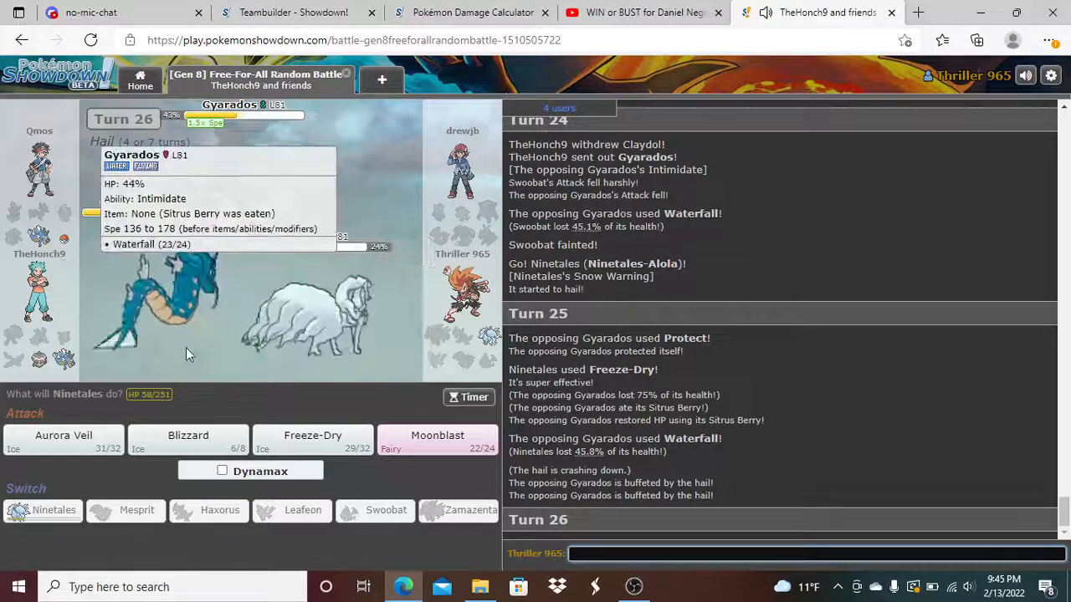
pyautogui.click(311, 442)
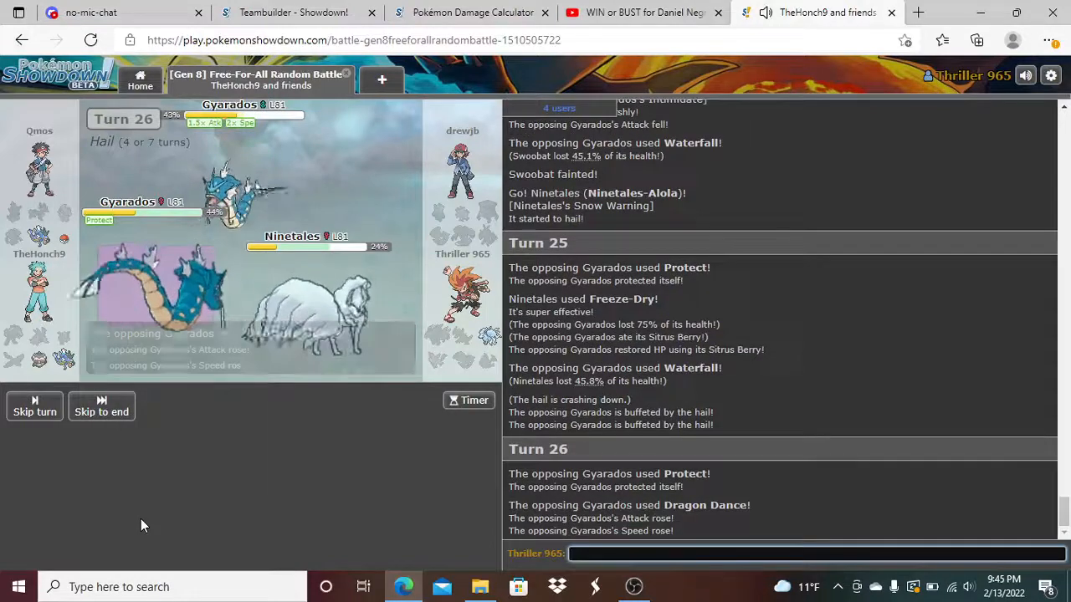
pyautogui.click(101, 412)
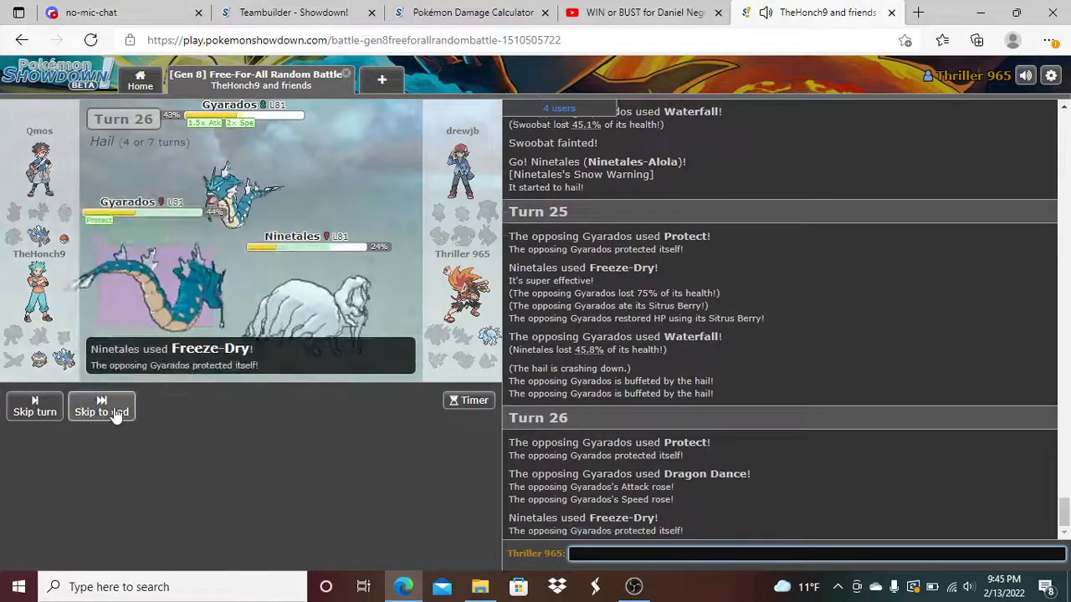
pyautogui.click(100, 412)
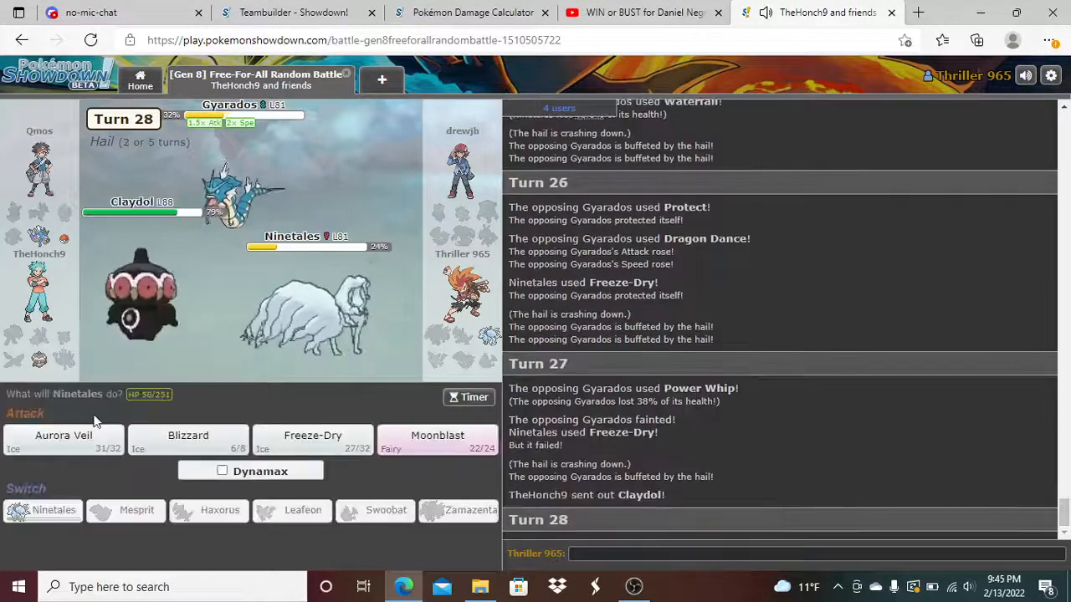
# - Choose Ninetales' turn 28 move, then advance the replay to turn 30
pyautogui.click(311, 439)
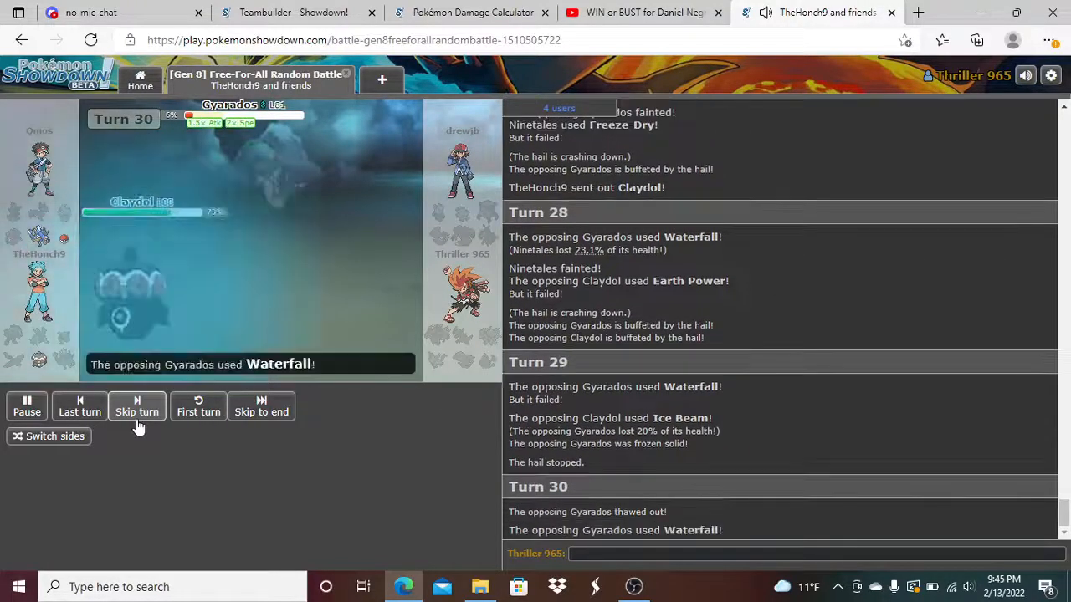
pyautogui.click(138, 406)
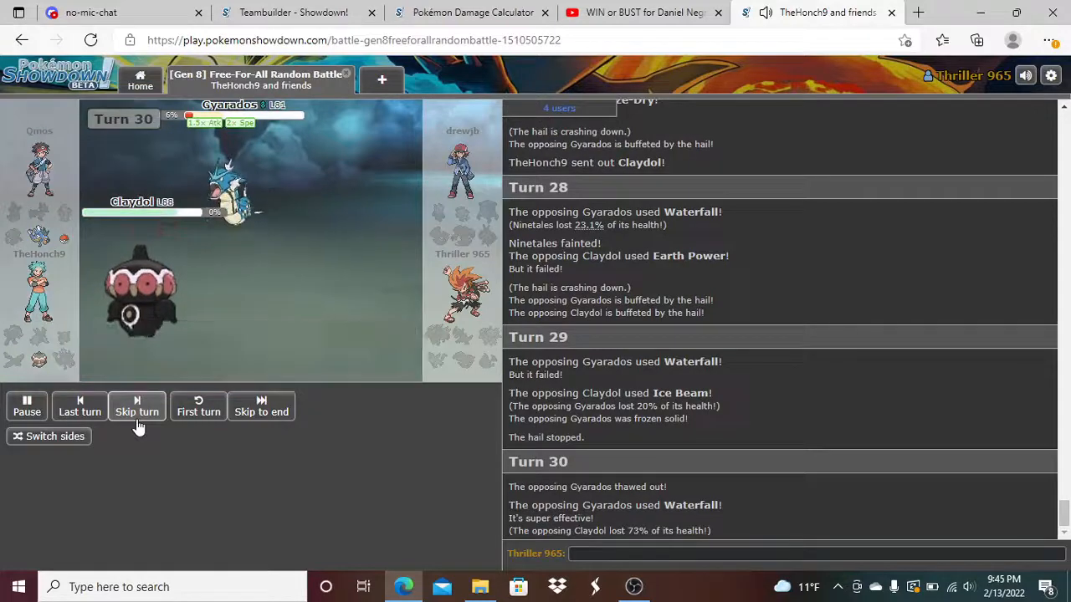